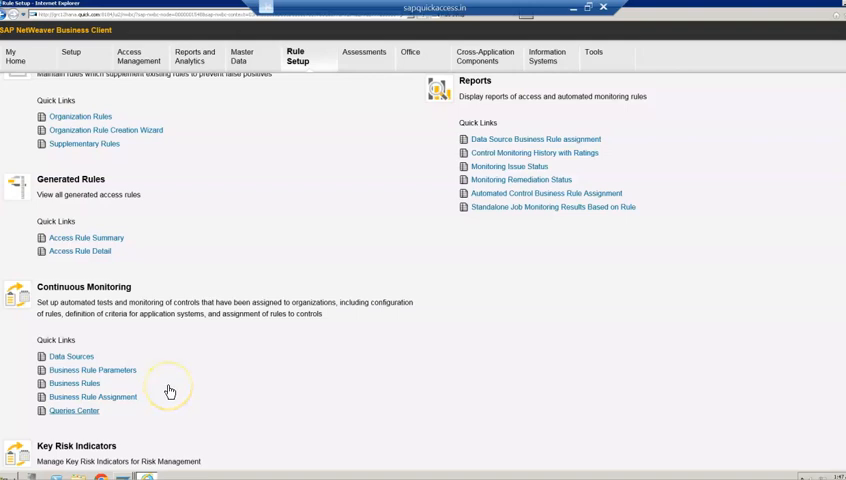
- Show the Business Rules list with the existing rule Open and Close Client
click(73, 383)
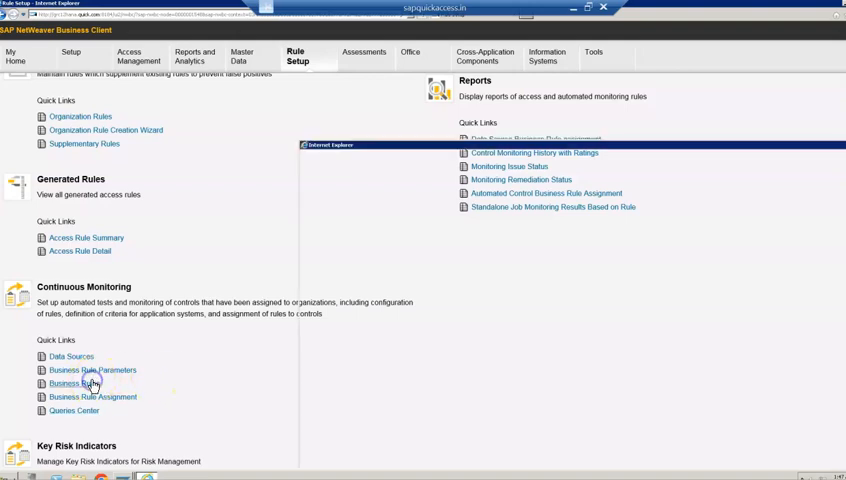
click(73, 382)
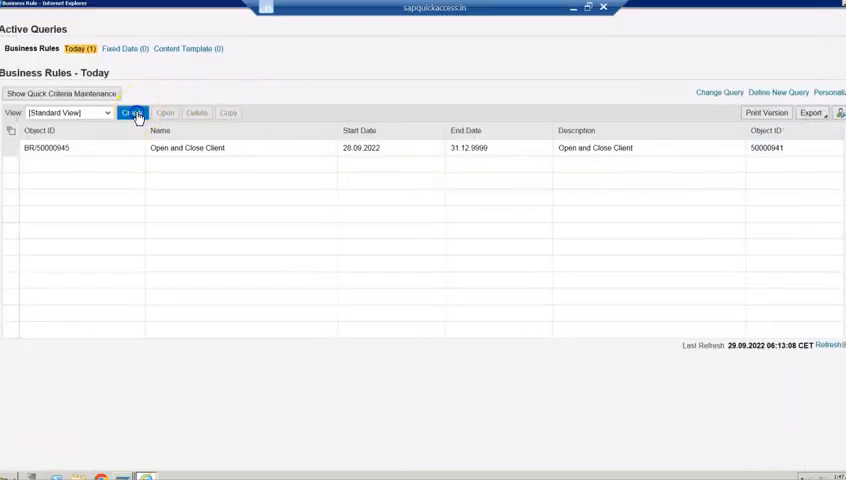
- Create a new rule and choose Client Changes through SCC4 as its data source
click(131, 112)
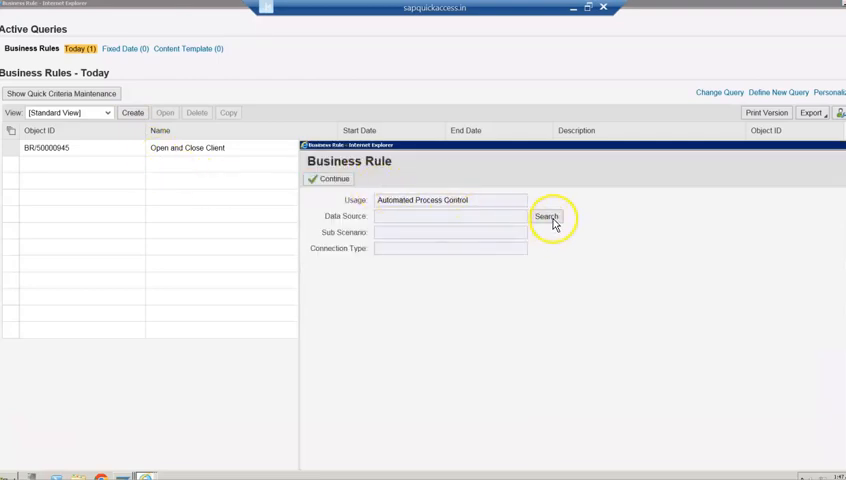
click(546, 216)
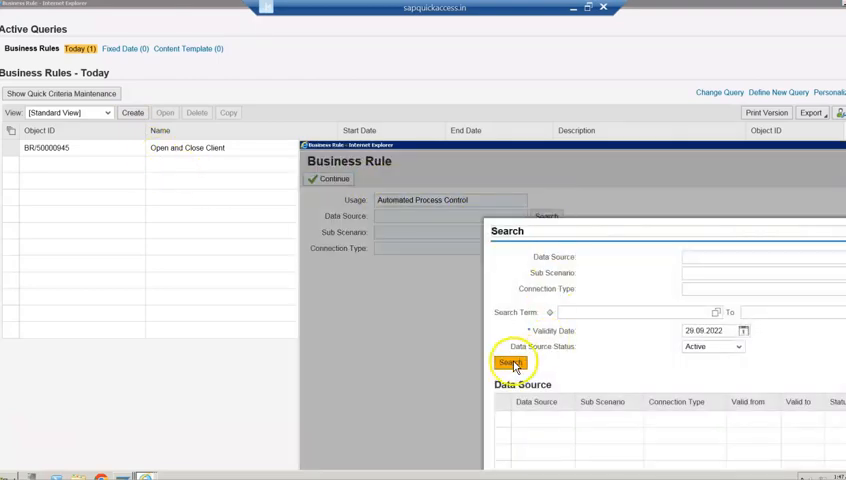
click(507, 362)
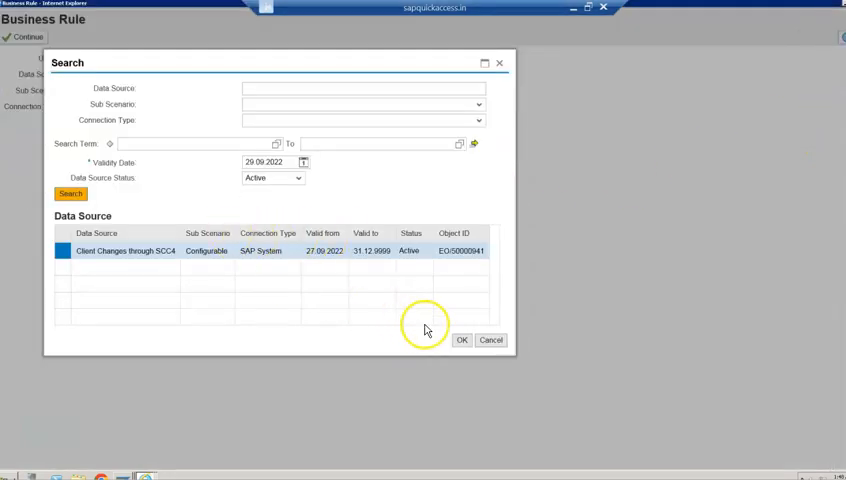
click(461, 340)
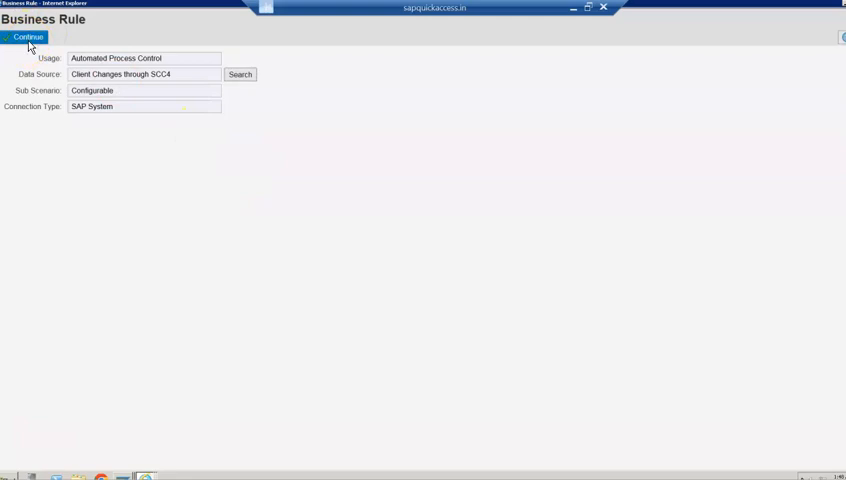
- Name the rule Client Level Changes and set its status to In Review
click(26, 37)
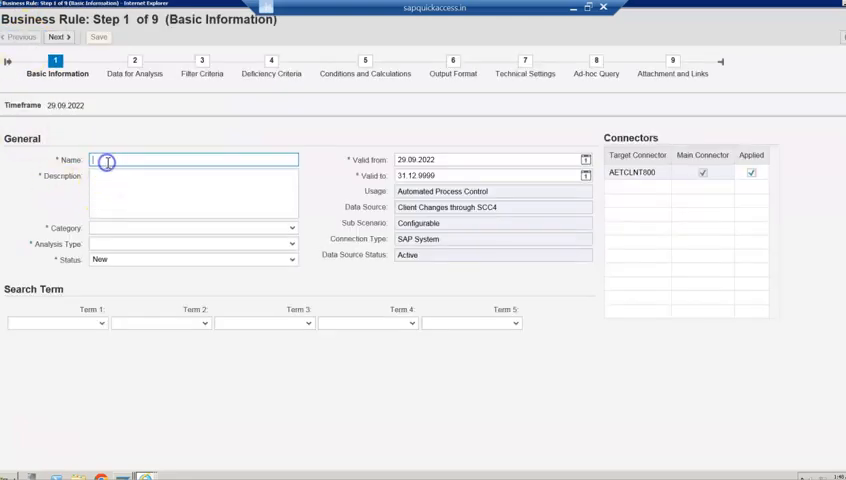
text(S)
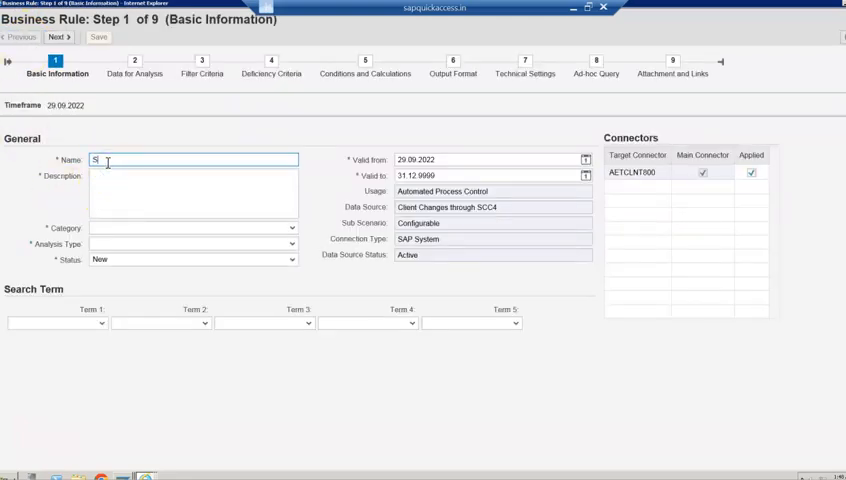
text(CC)
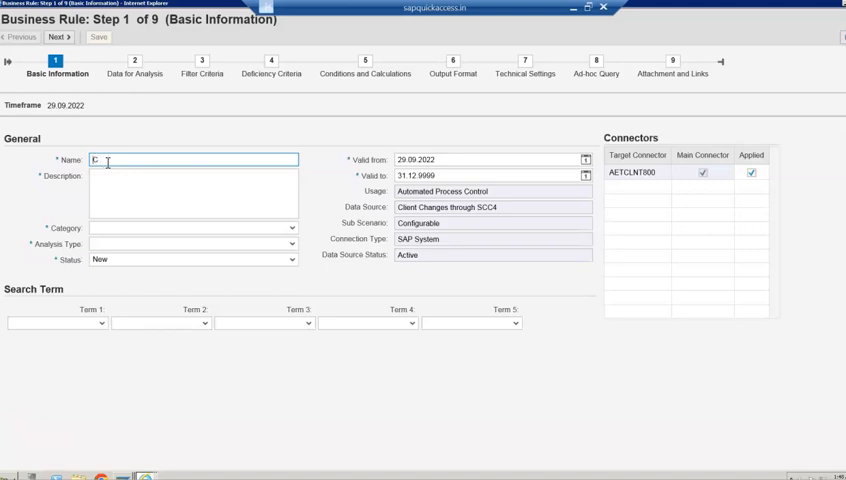
text(Client Level Changes)
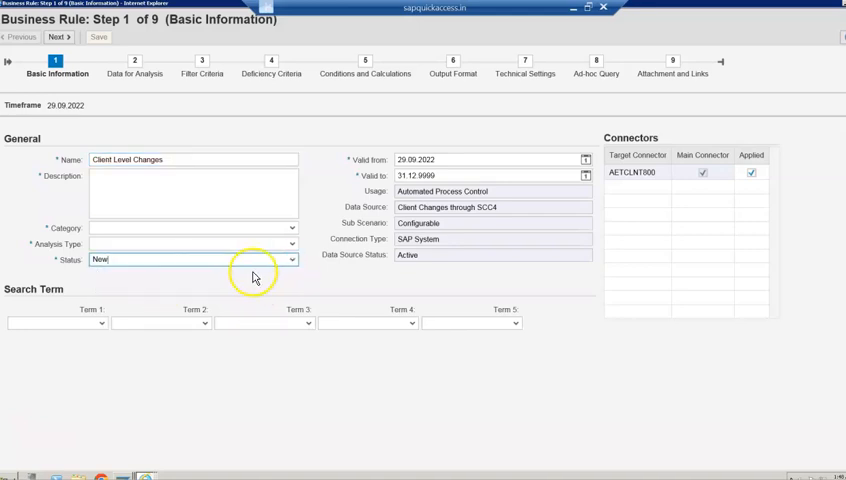
click(291, 259)
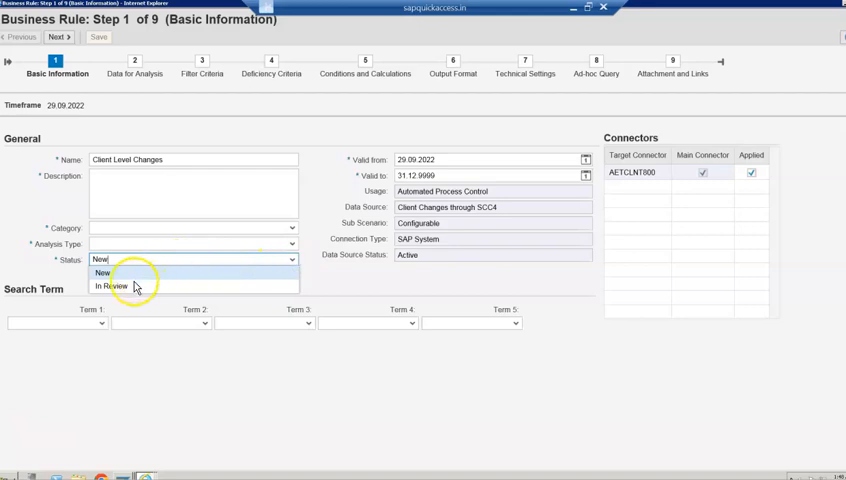
click(111, 287)
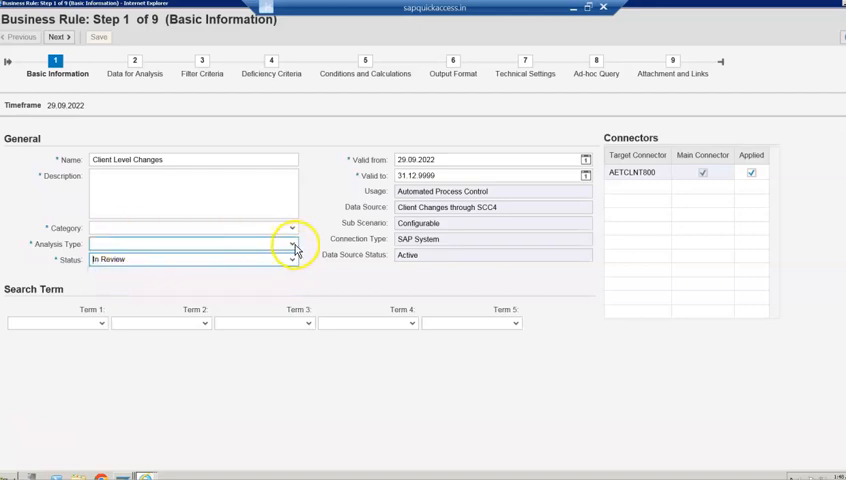
- Describe the rule, set category Change Log Check and analysis type Changes, and continue
click(193, 190)
text(Open and)
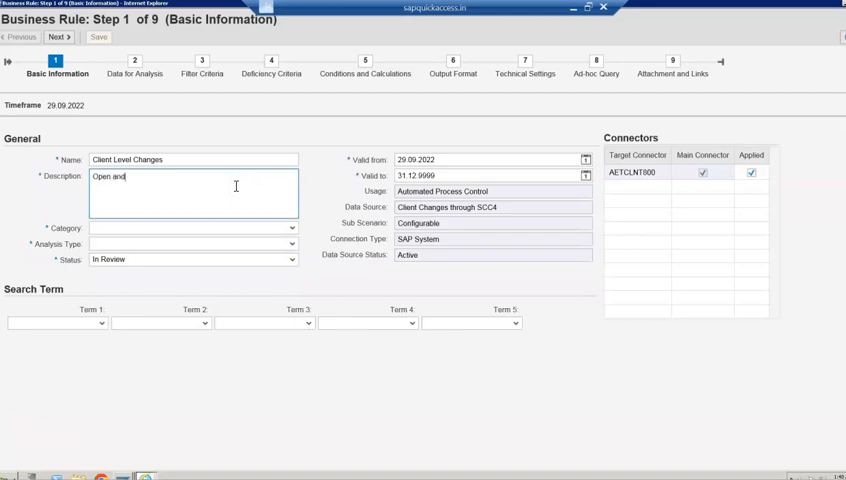
text(Close)
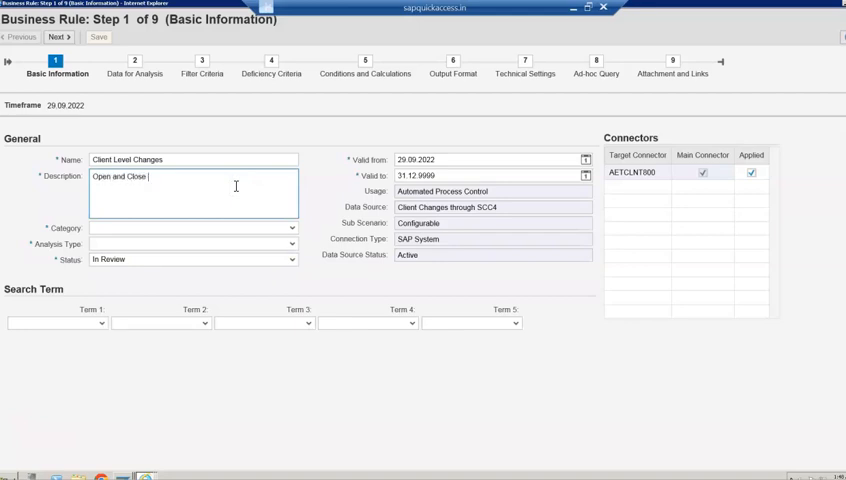
text(Client)
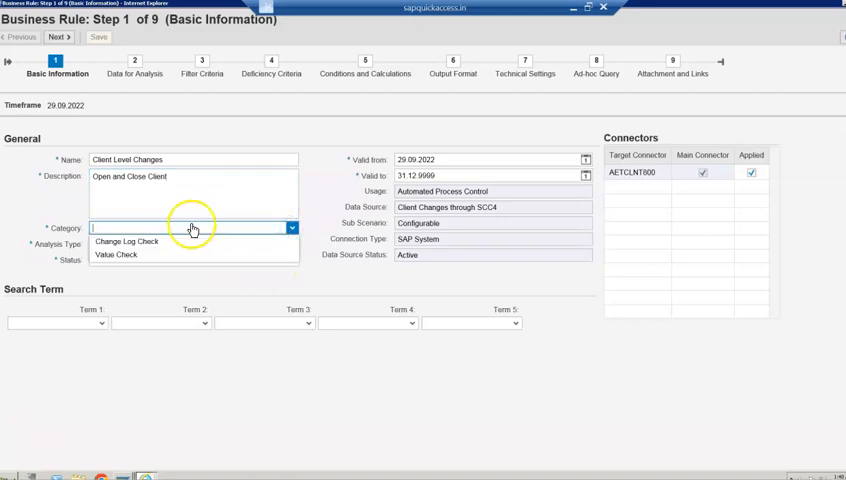
click(128, 242)
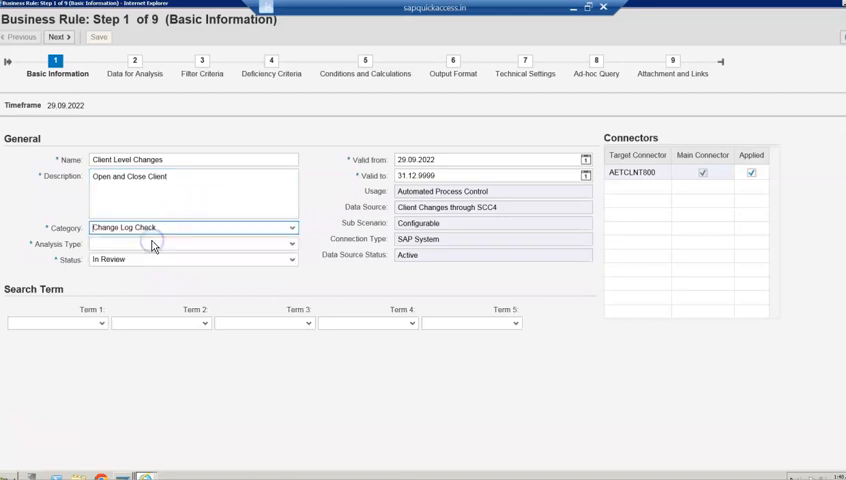
click(293, 244)
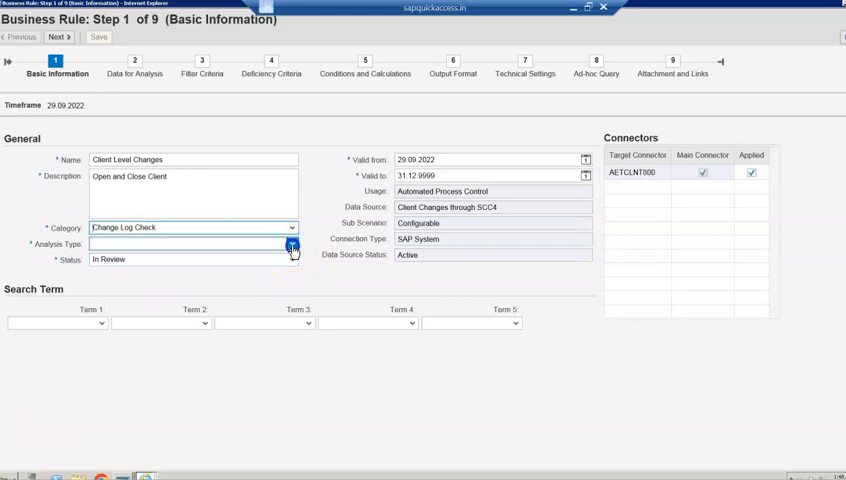
click(291, 248)
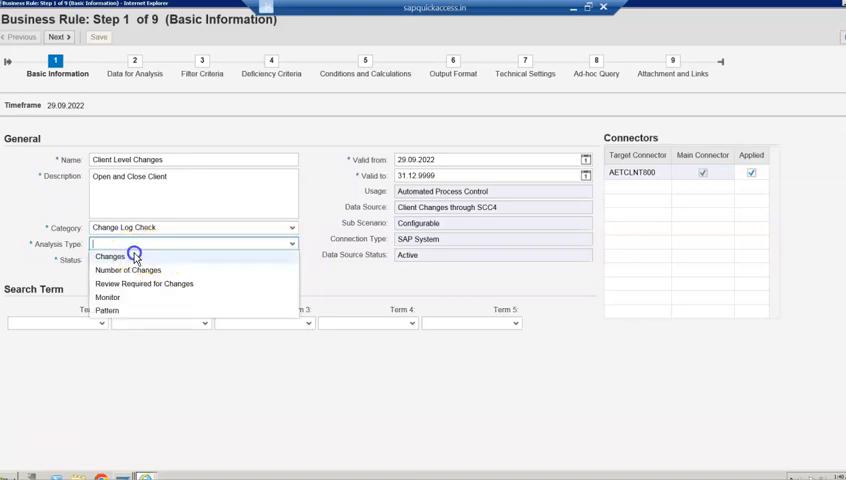
click(110, 256)
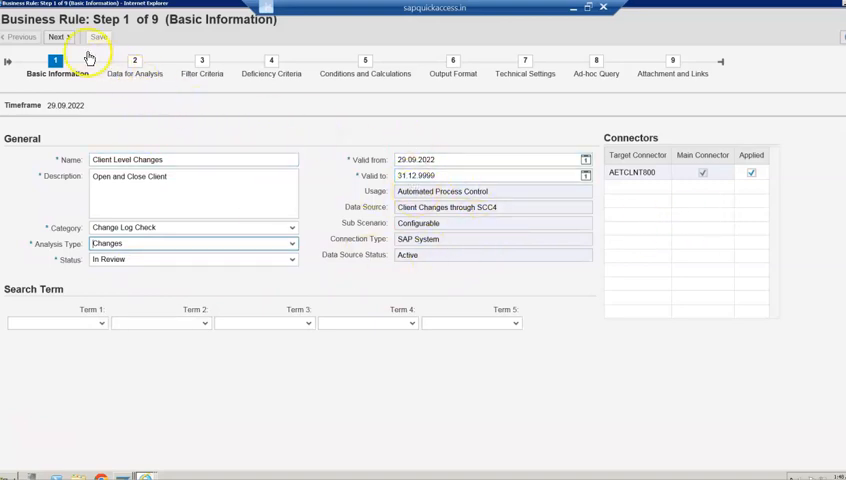
click(57, 37)
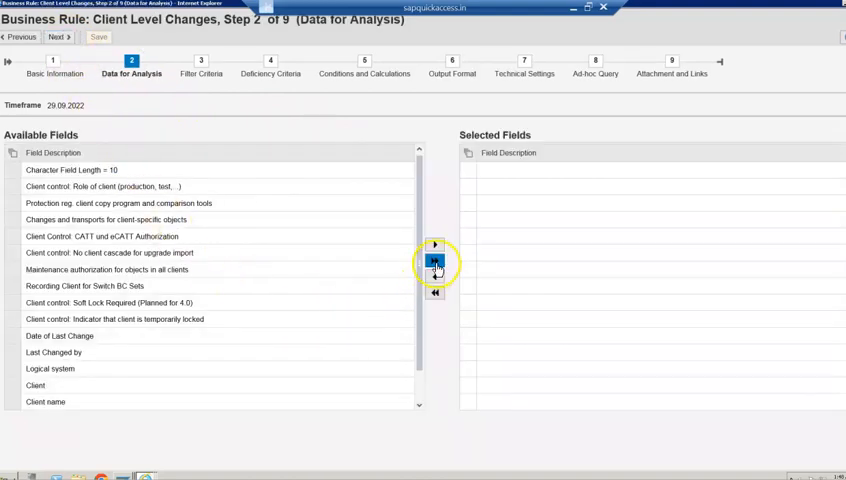
- Select Date of Last Change, Last Changed by, Logical system and Client as analysis fields and continue
click(60, 335)
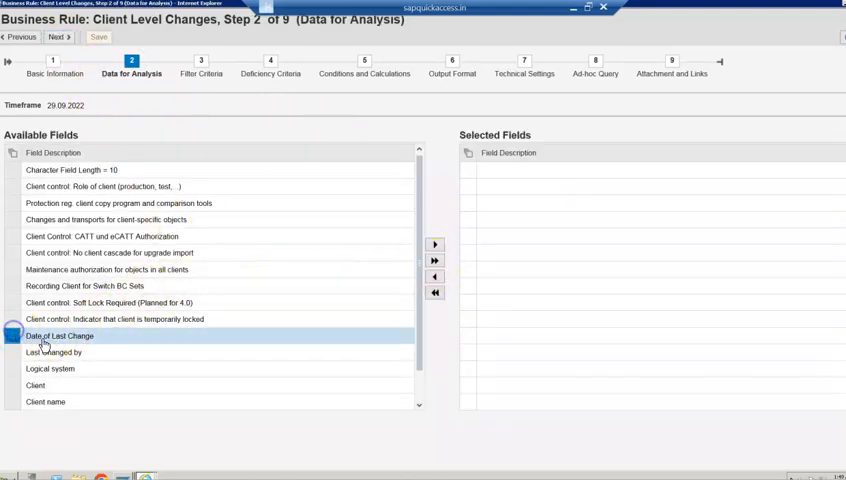
click(434, 244)
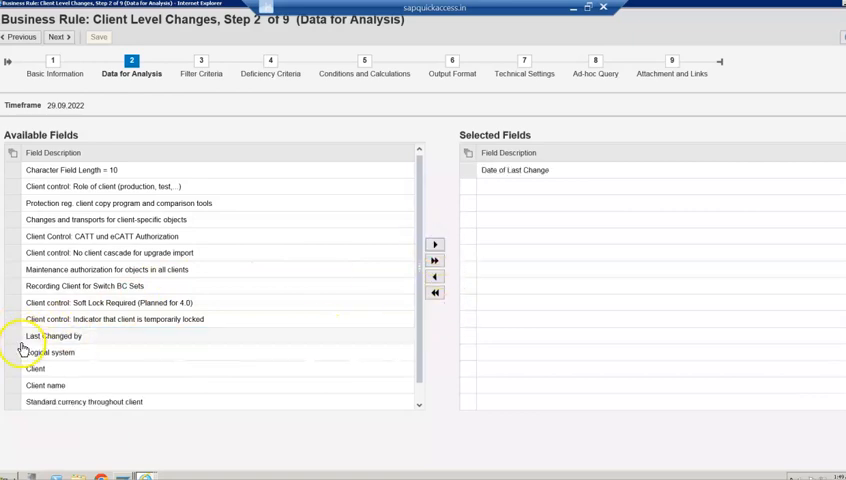
click(56, 335)
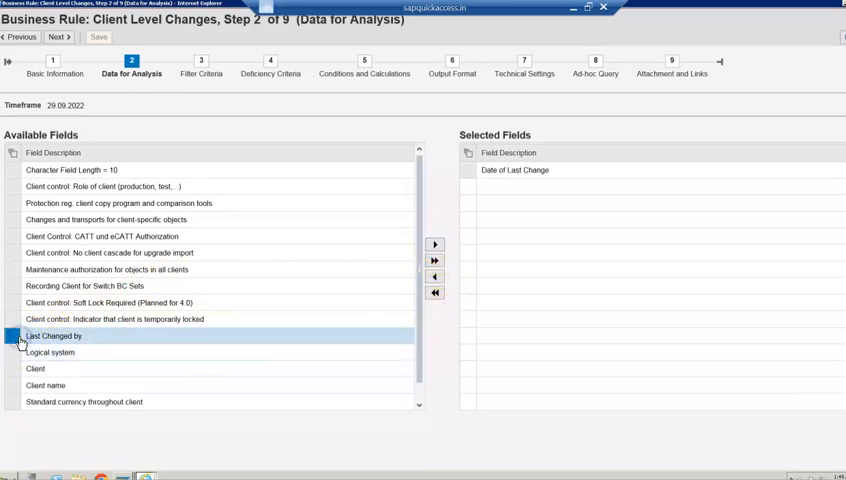
click(434, 244)
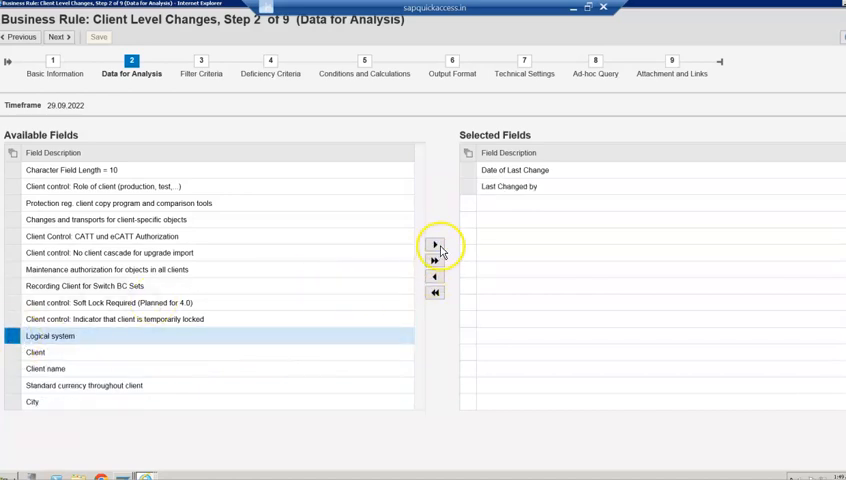
click(434, 244)
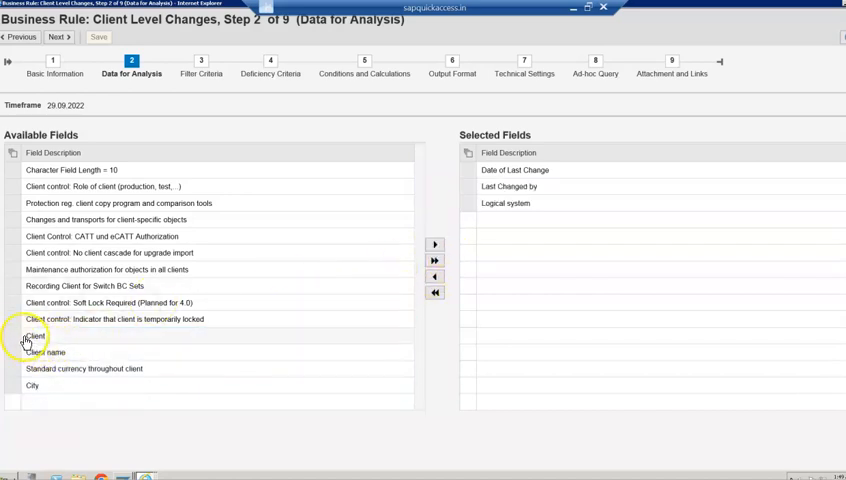
click(35, 336)
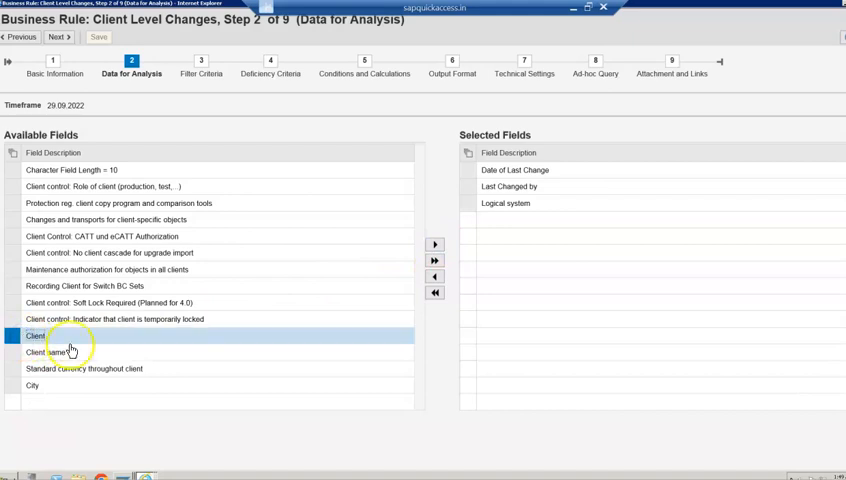
click(434, 252)
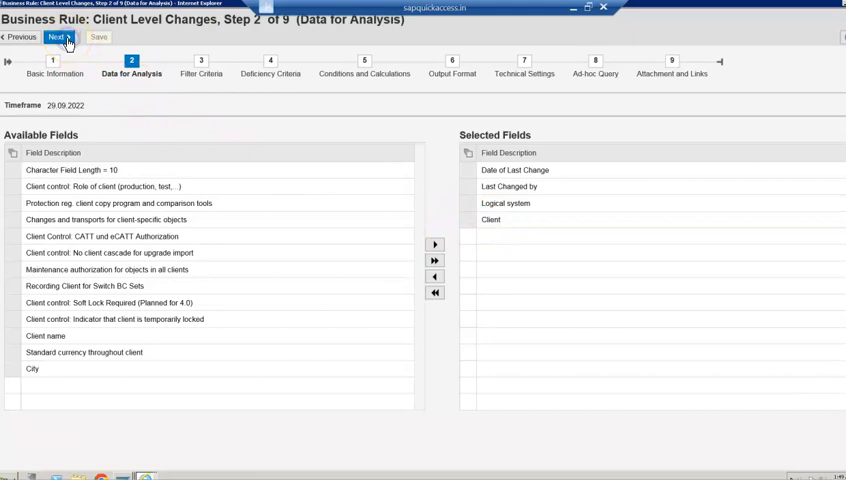
click(434, 244)
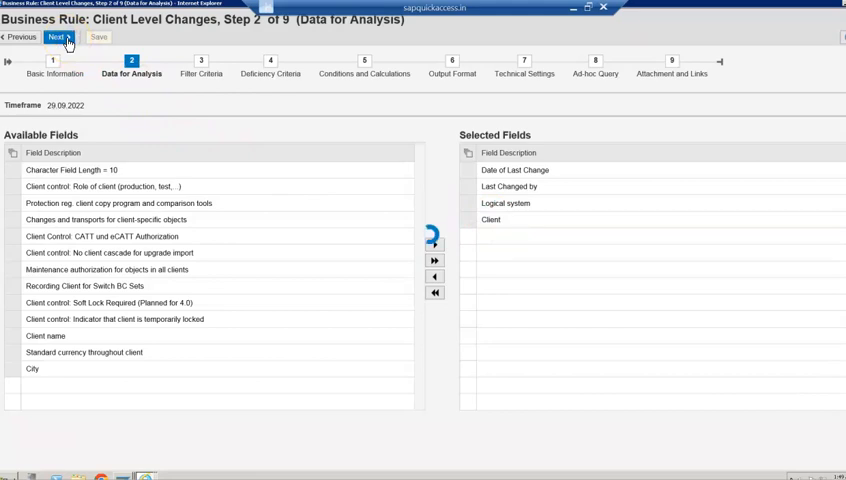
mouse_move(287, 233)
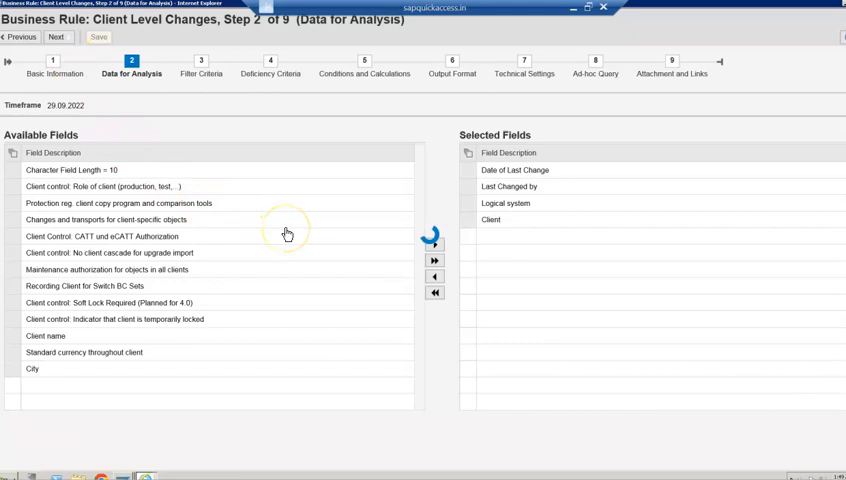
click(58, 37)
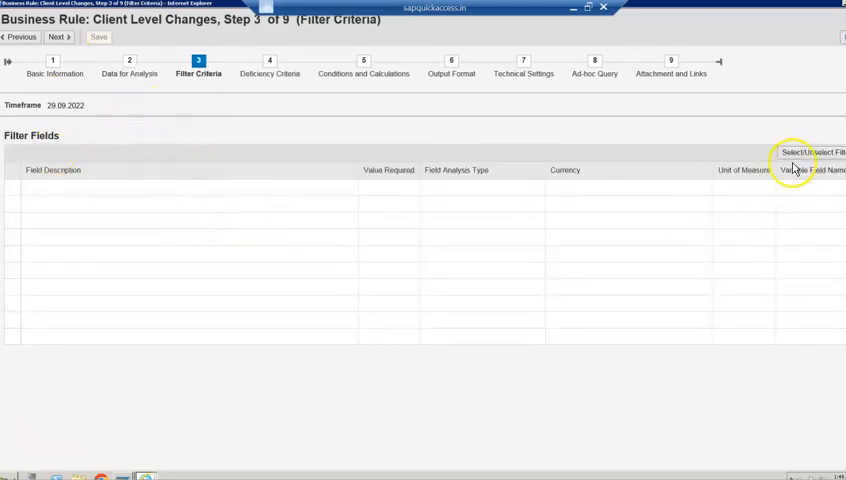
- Choose Client as the rule's filter field
click(806, 158)
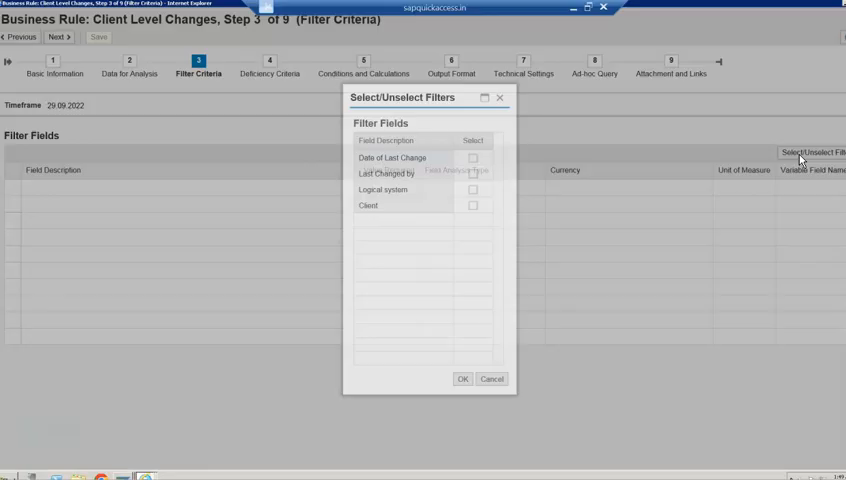
click(473, 207)
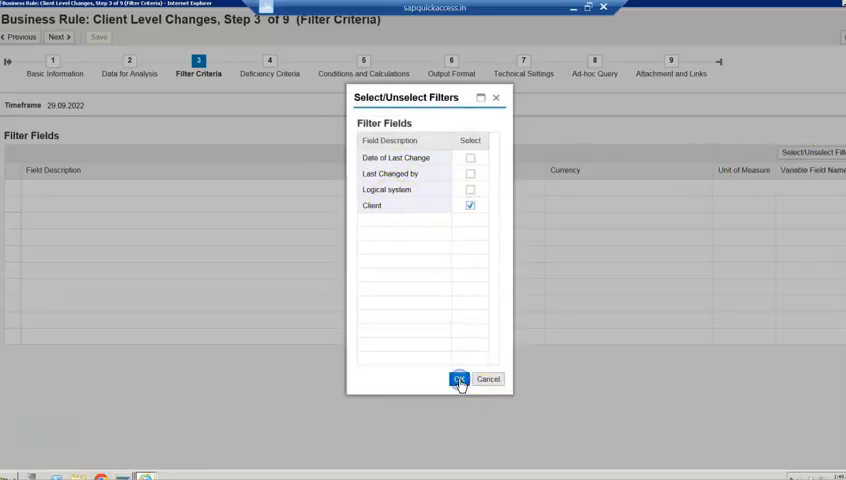
click(460, 379)
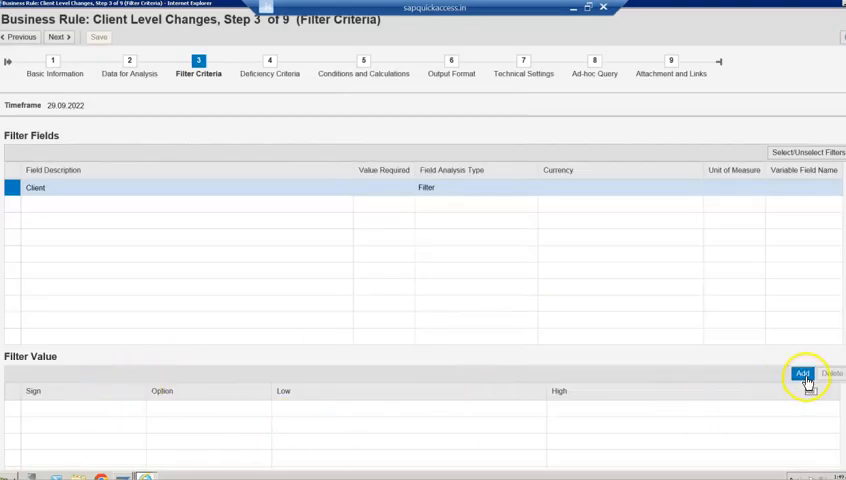
- Filter on Client Equals 800 and continue to Deficiency Criteria
click(803, 373)
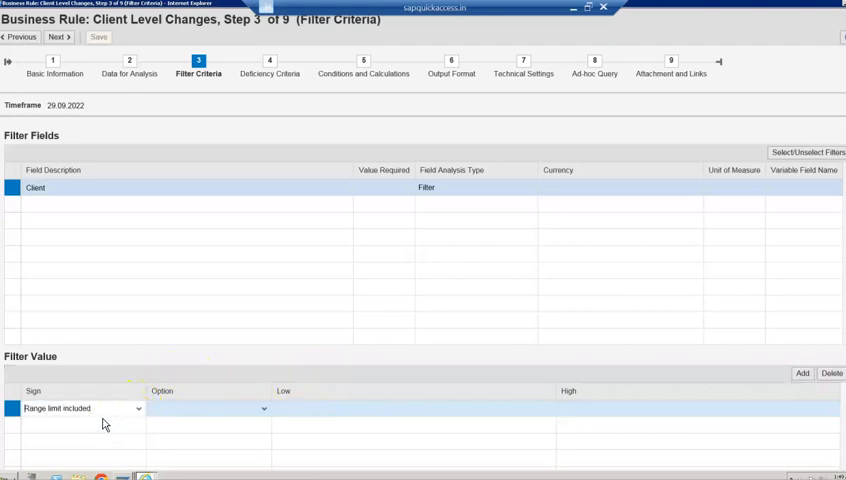
click(262, 409)
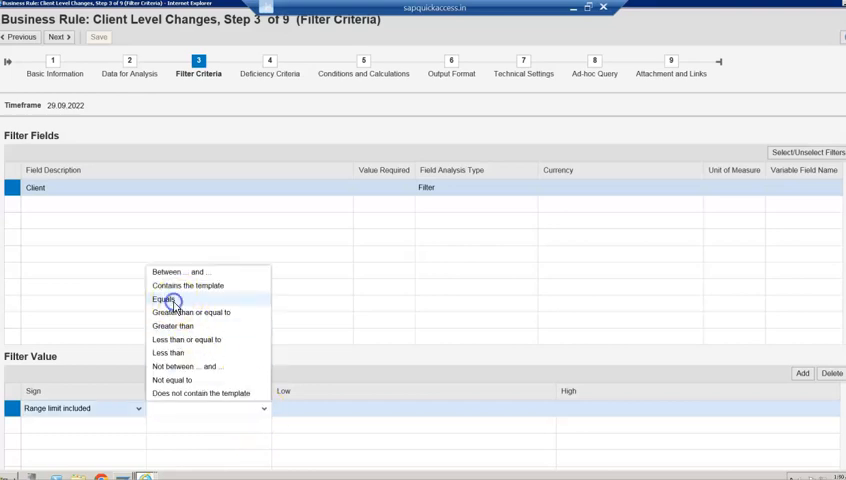
click(157, 299)
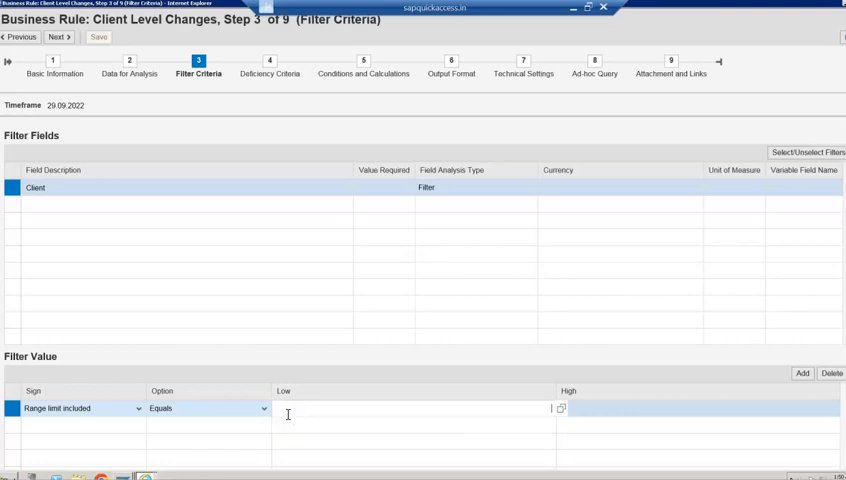
text(800)
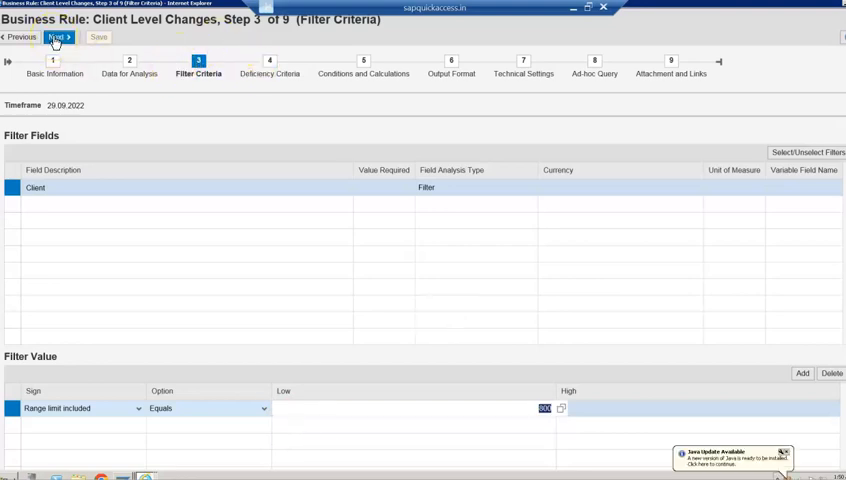
click(59, 37)
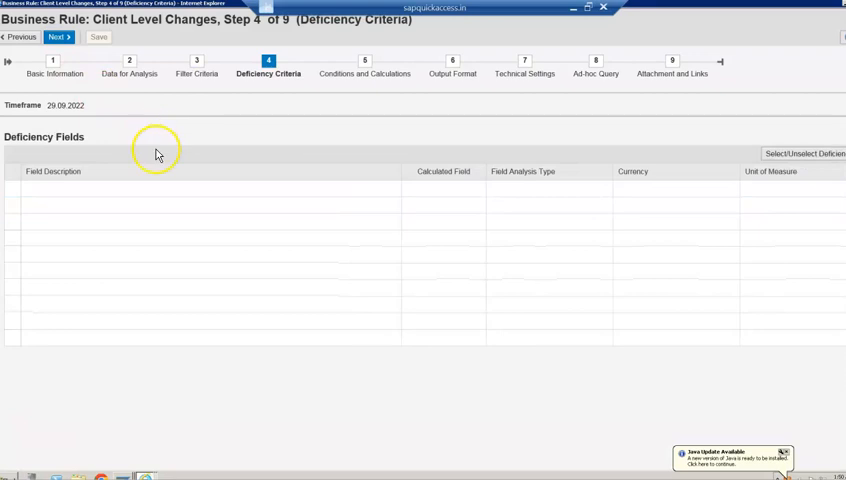
mouse_move(740, 218)
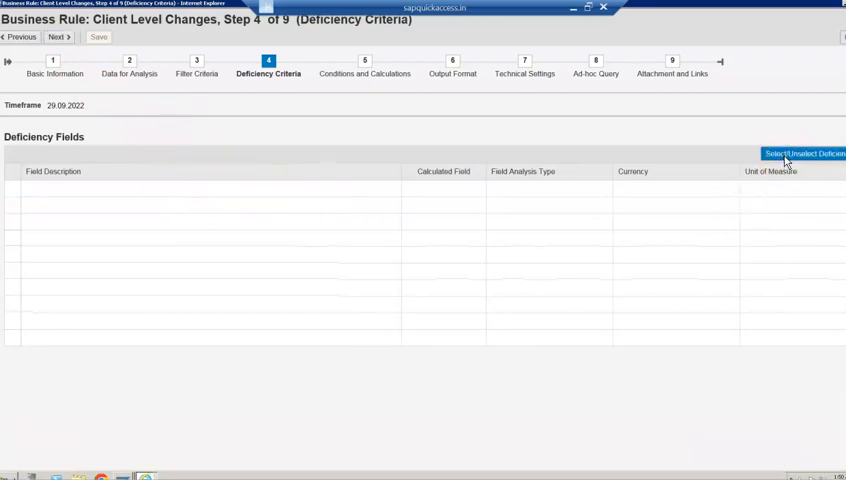
- Choose the T000 SCU3 handler for the deficiency fields
click(803, 153)
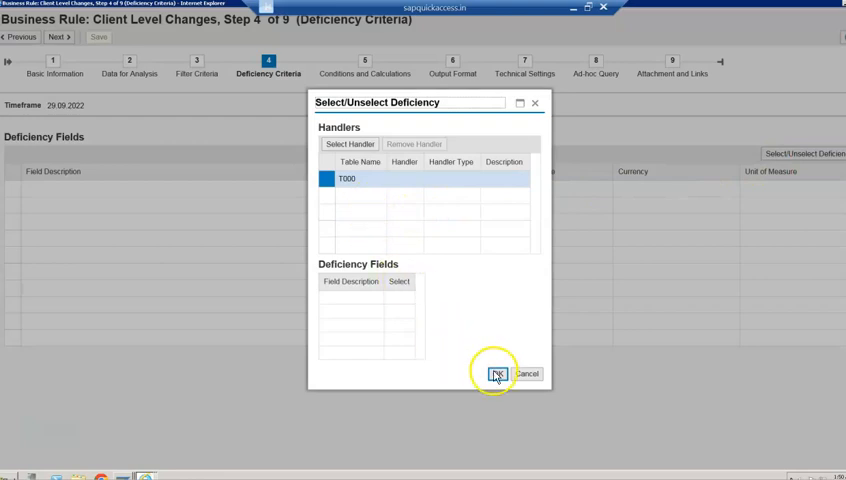
click(496, 373)
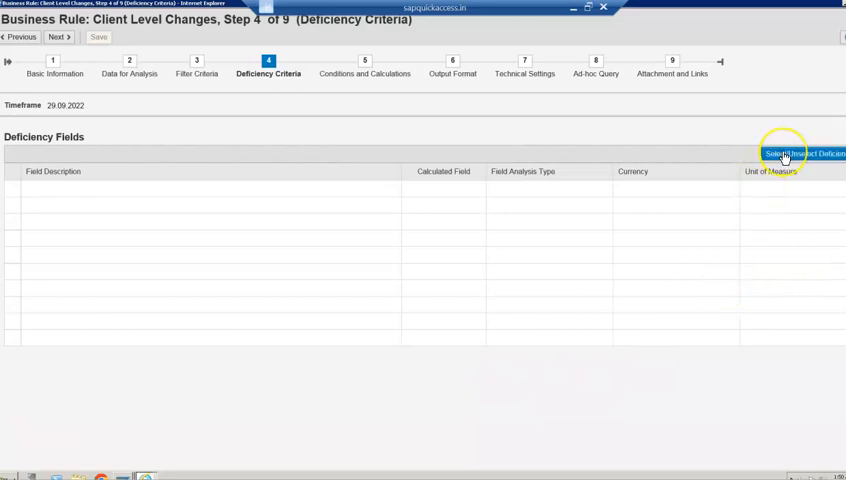
click(802, 153)
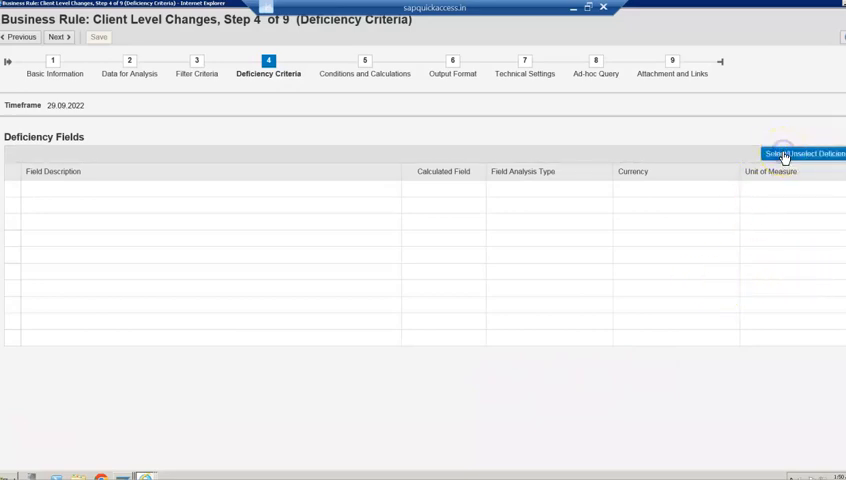
click(803, 153)
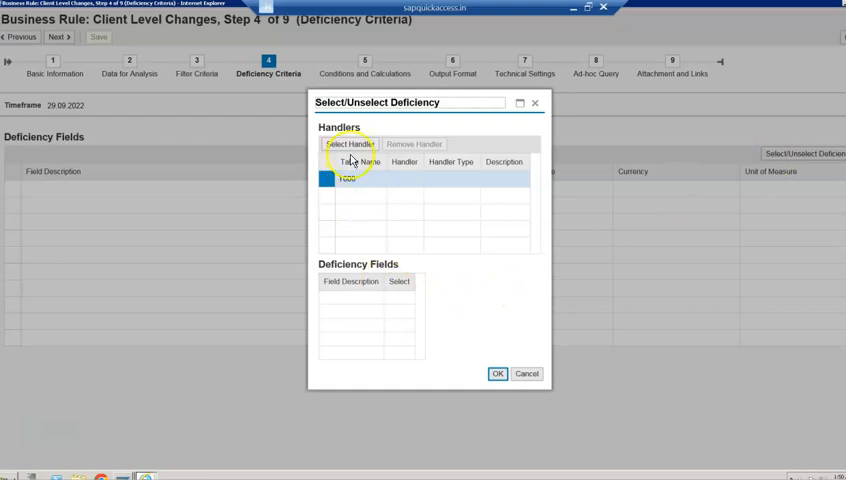
click(349, 143)
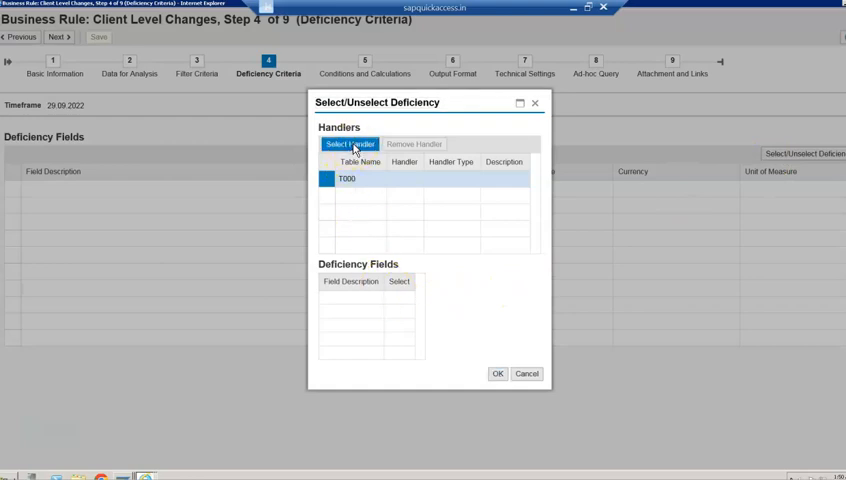
click(350, 143)
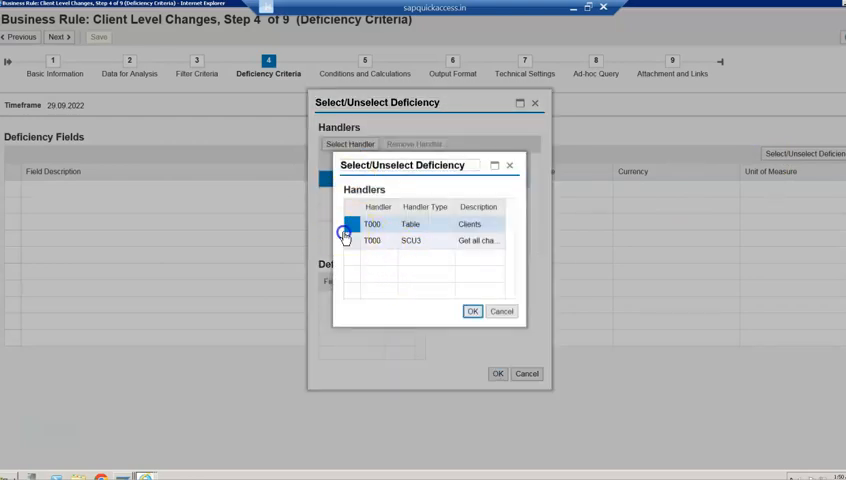
click(350, 241)
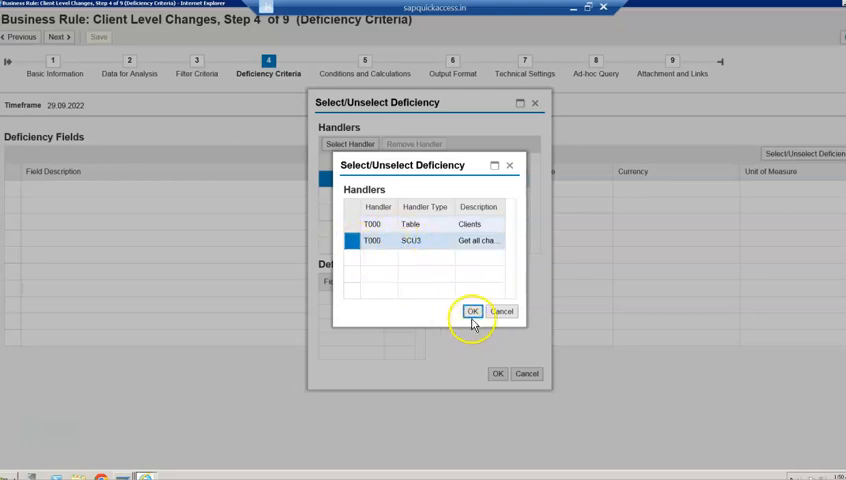
click(472, 311)
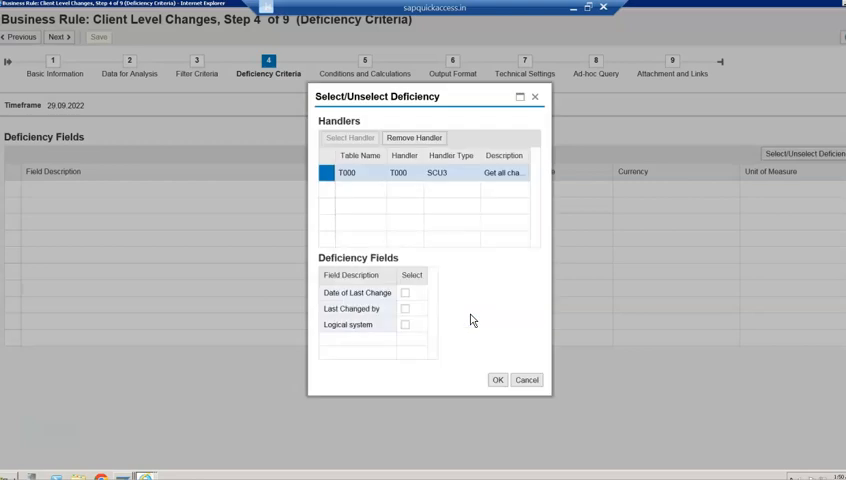
- Add Date of Last Change, Last Changed by and Logical system as deficiency fields
click(405, 292)
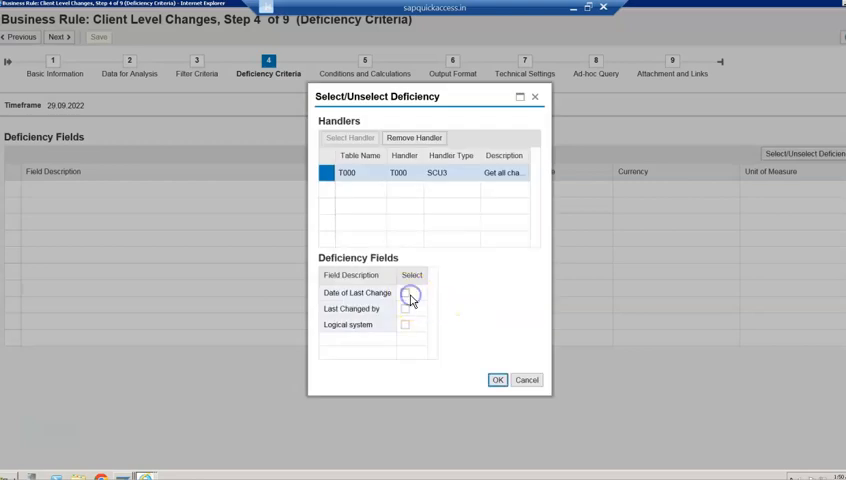
click(410, 294)
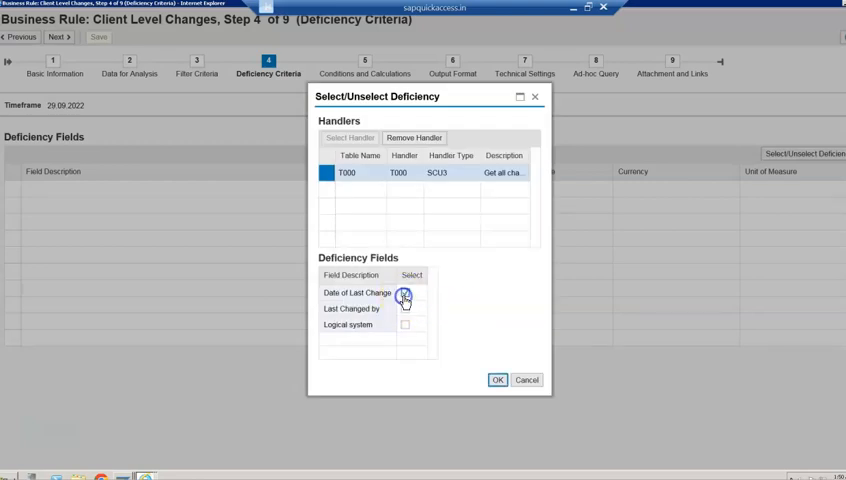
click(406, 295)
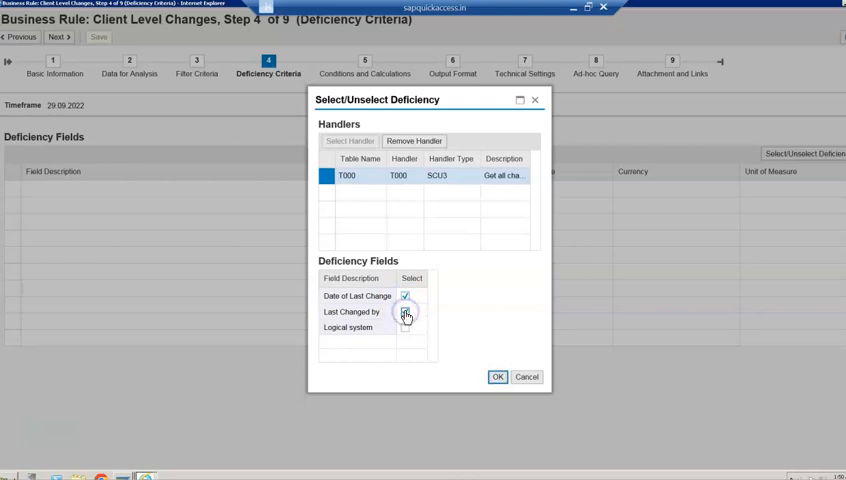
click(405, 311)
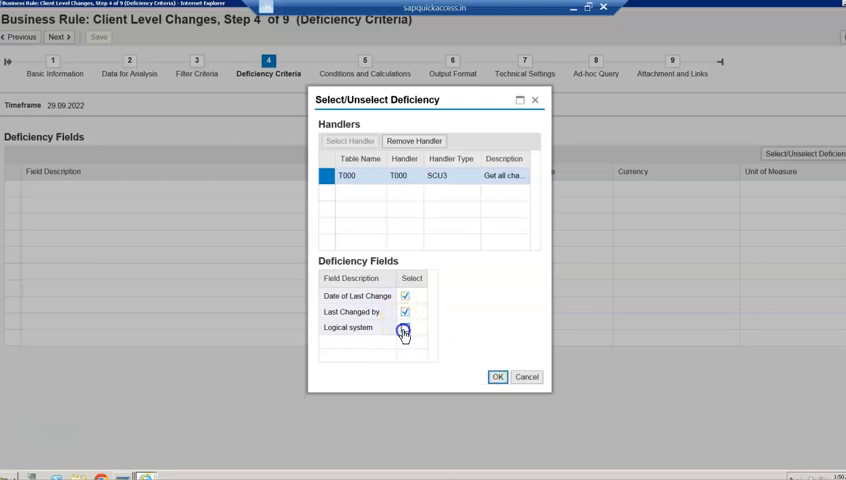
click(405, 327)
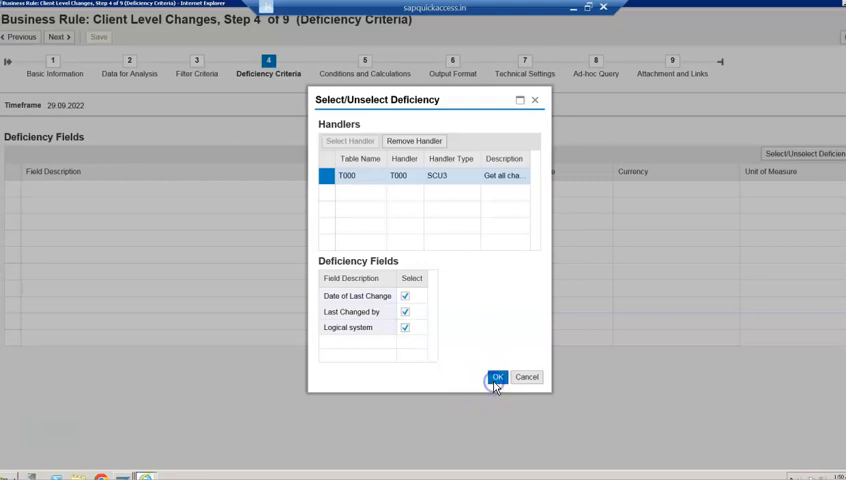
click(497, 377)
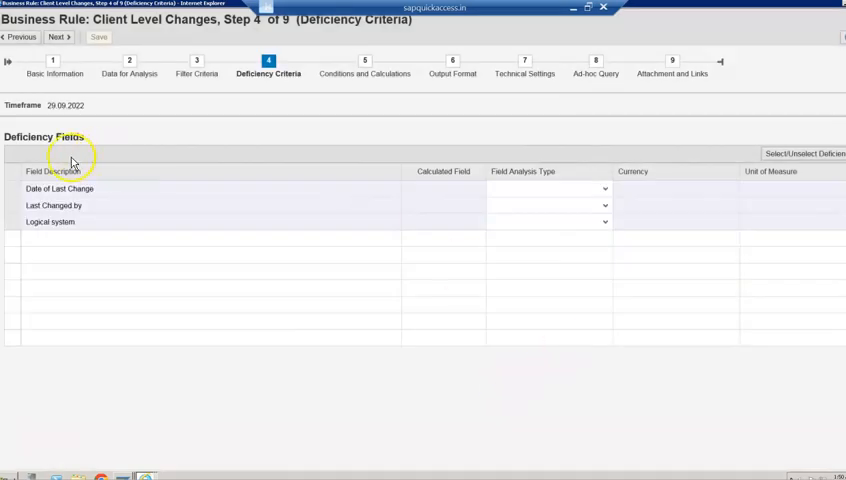
- Set all three deficiency fields to analysis type Changes
click(604, 189)
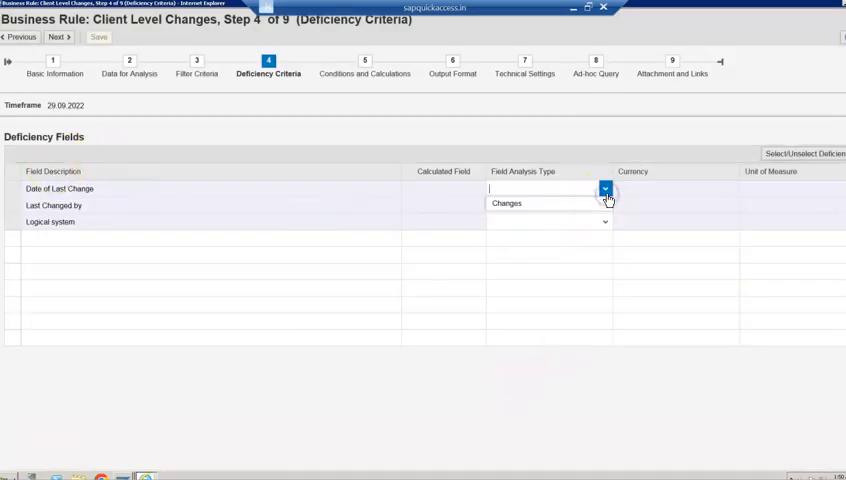
click(506, 203)
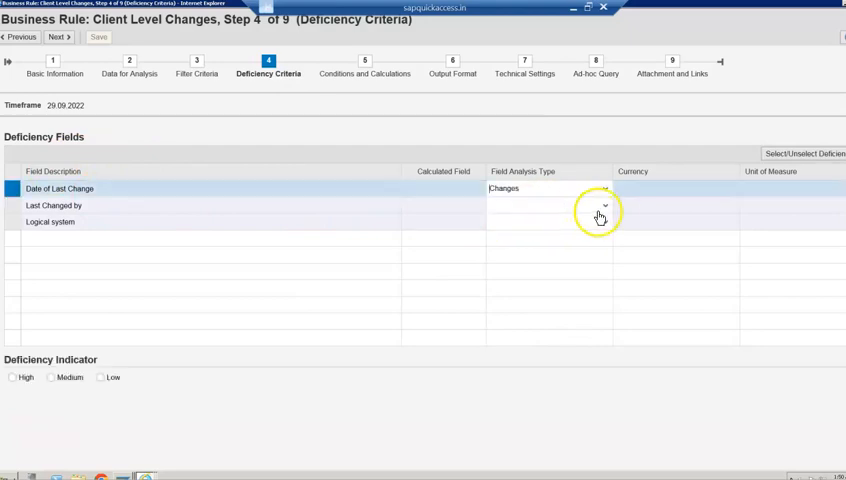
click(604, 205)
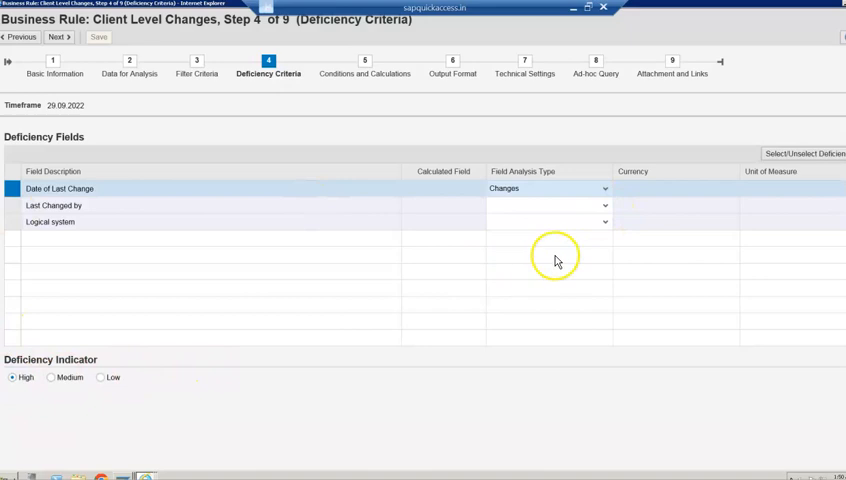
click(604, 205)
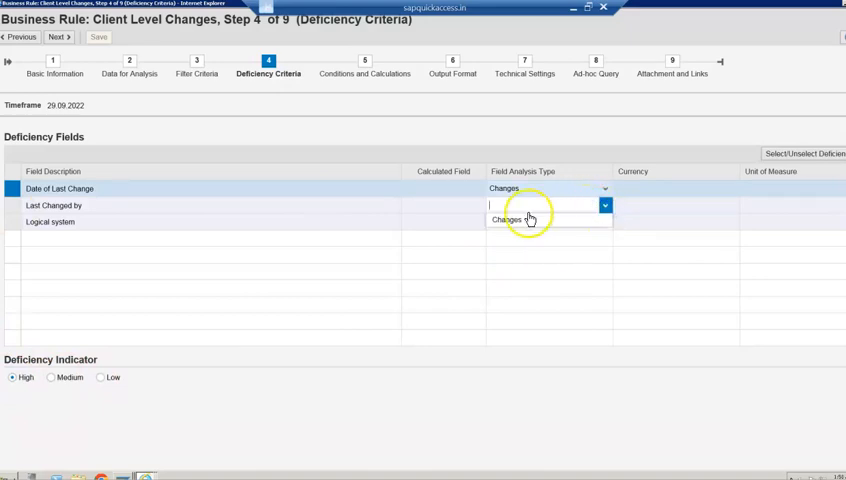
click(506, 219)
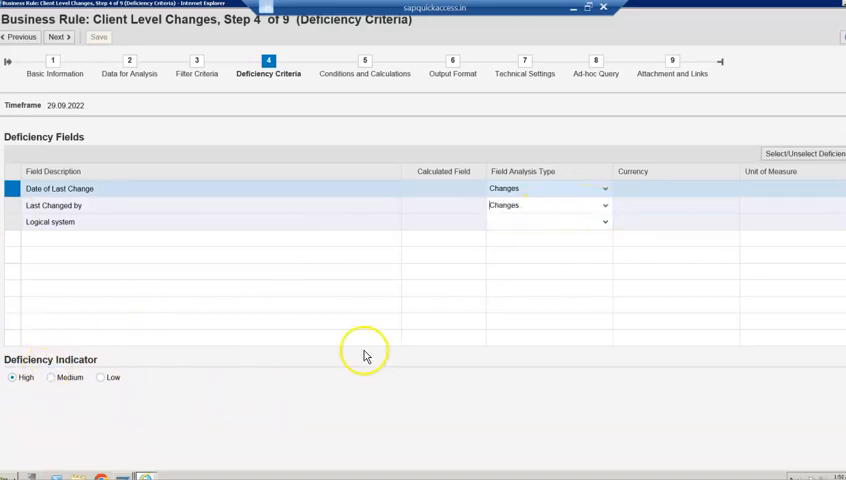
click(604, 222)
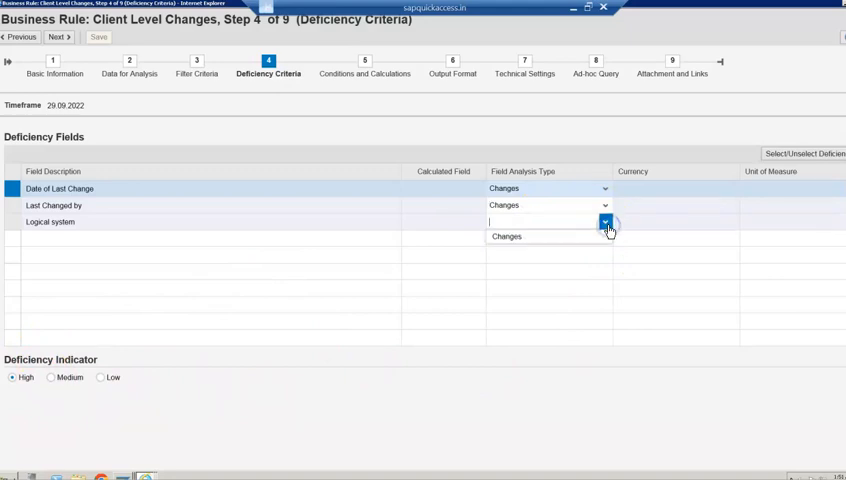
click(506, 236)
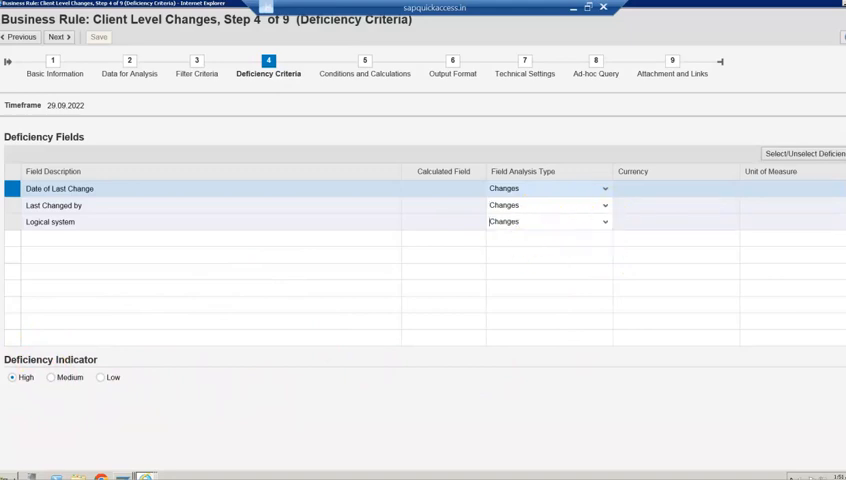
- Rate each deficiency field High severity and continue to Conditions and Calculations
click(54, 205)
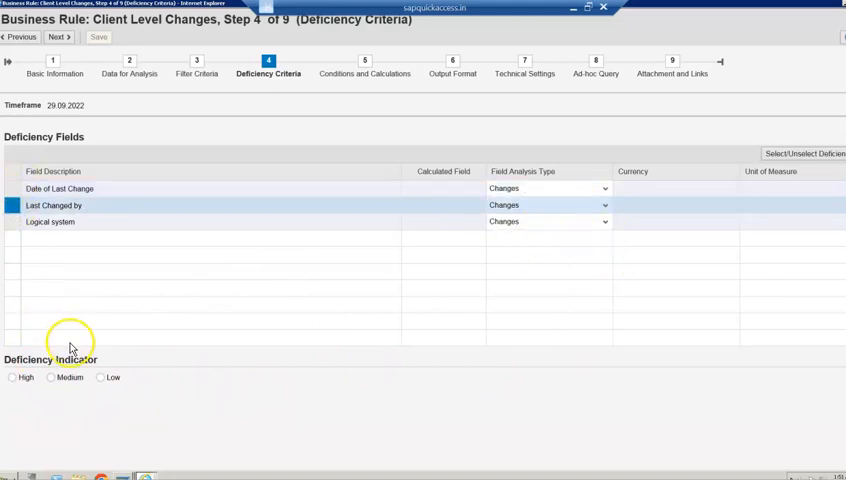
click(13, 377)
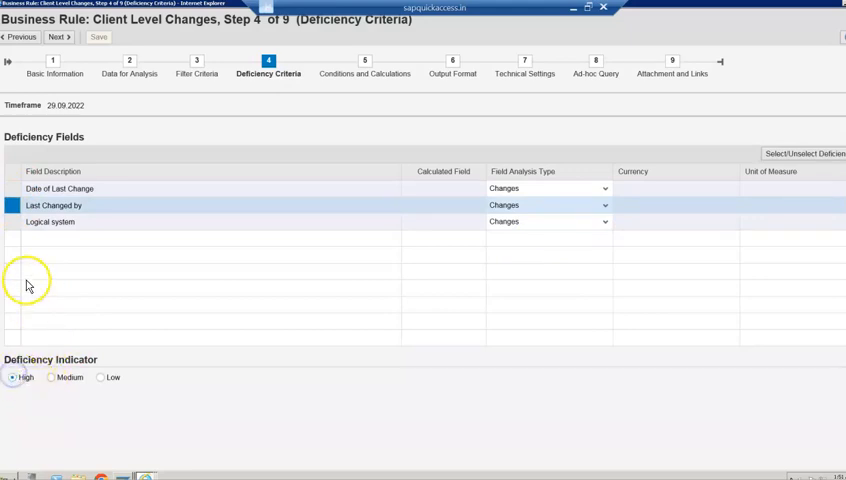
click(14, 222)
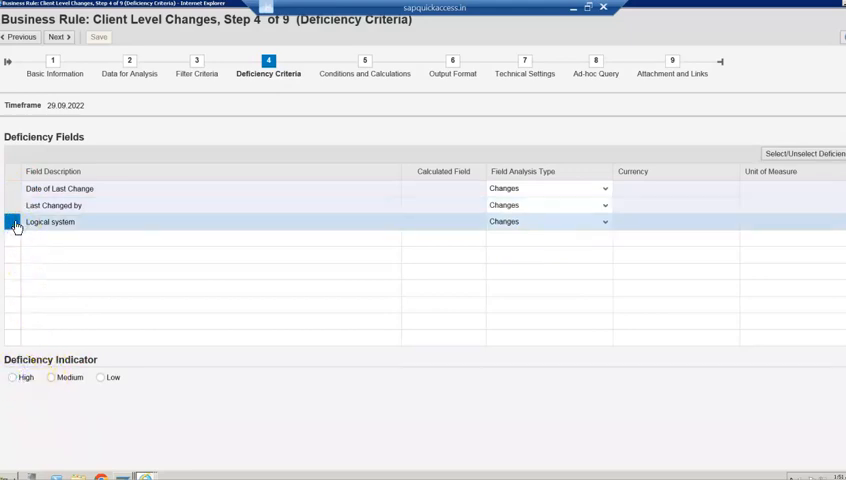
click(13, 377)
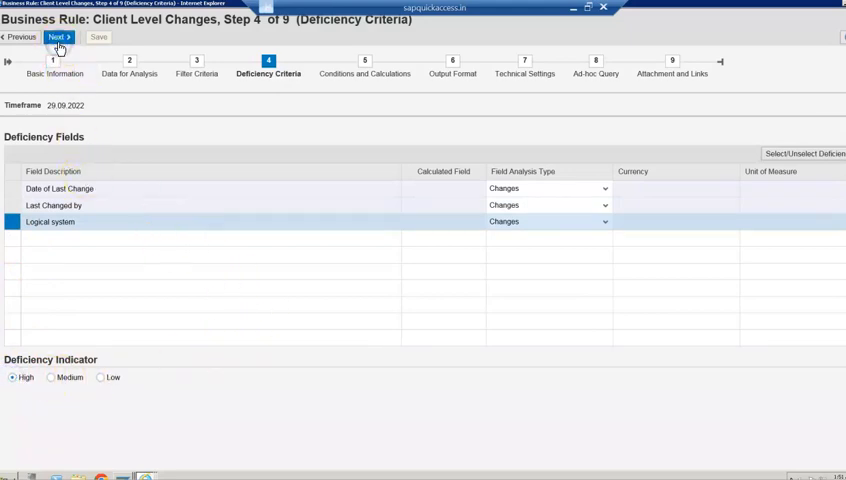
click(58, 37)
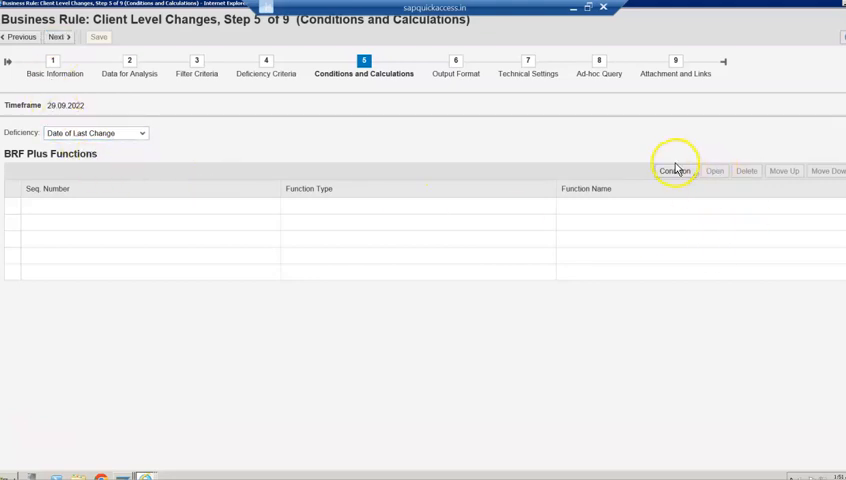
- Review condition types and the Last Changed by deficiency without adding any, then continue
click(674, 170)
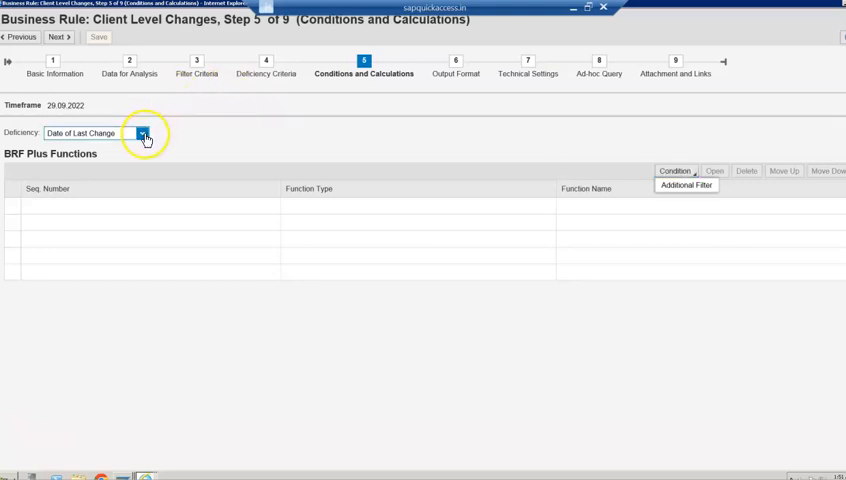
click(143, 132)
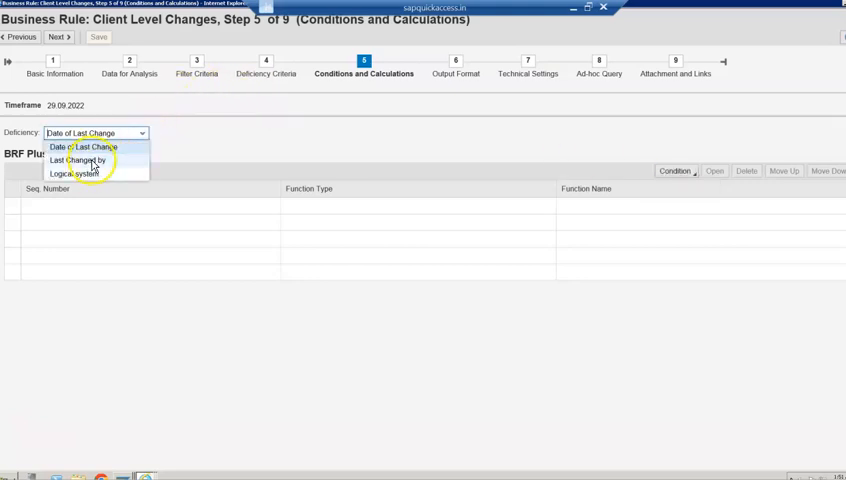
click(85, 160)
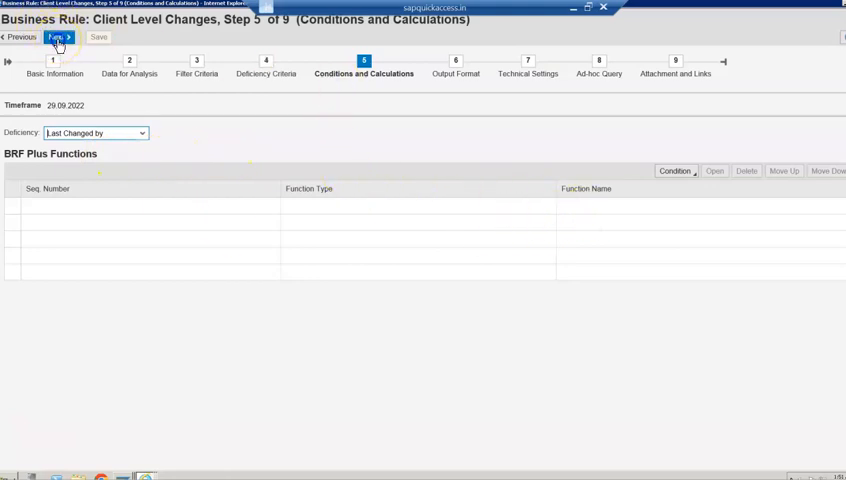
click(57, 37)
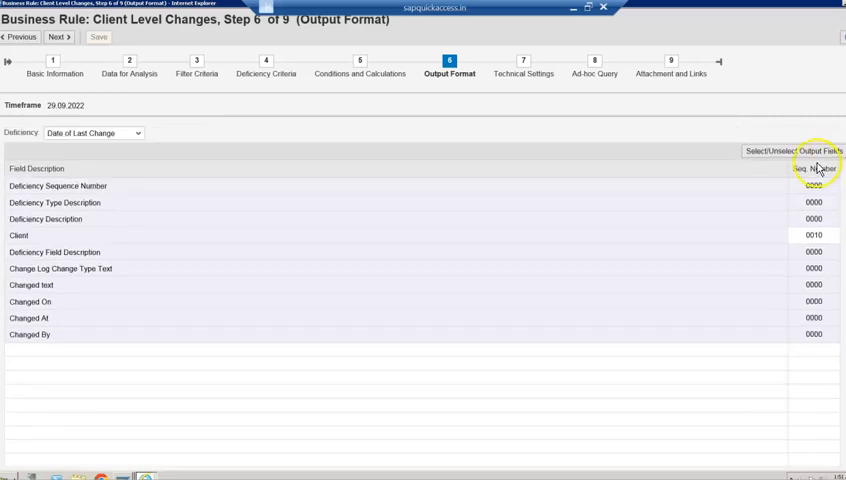
- Add Last Changed by and Logical system to the output fields and continue
click(813, 151)
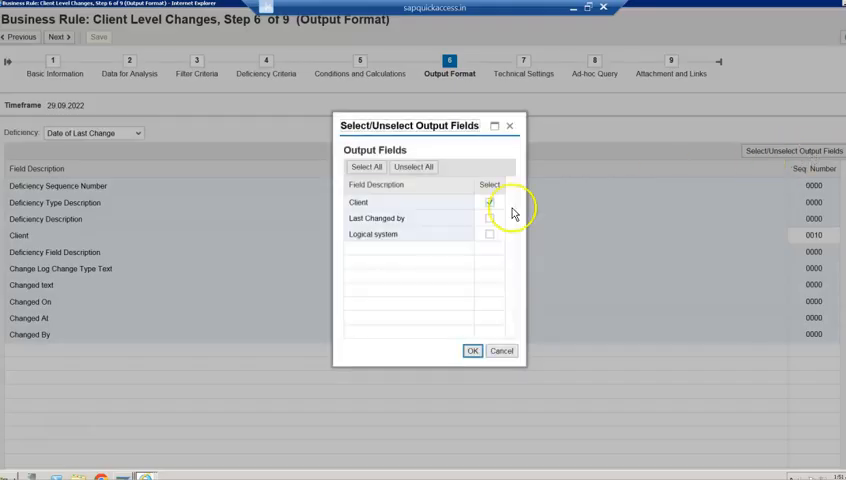
click(489, 218)
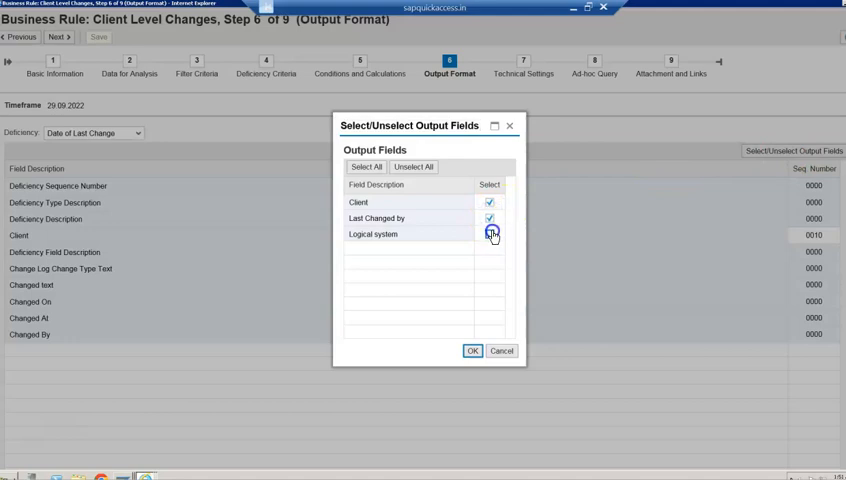
click(472, 351)
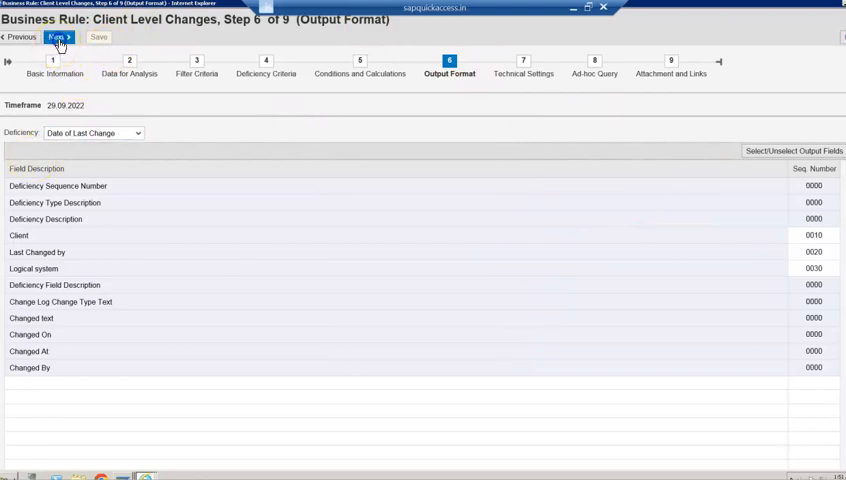
click(57, 37)
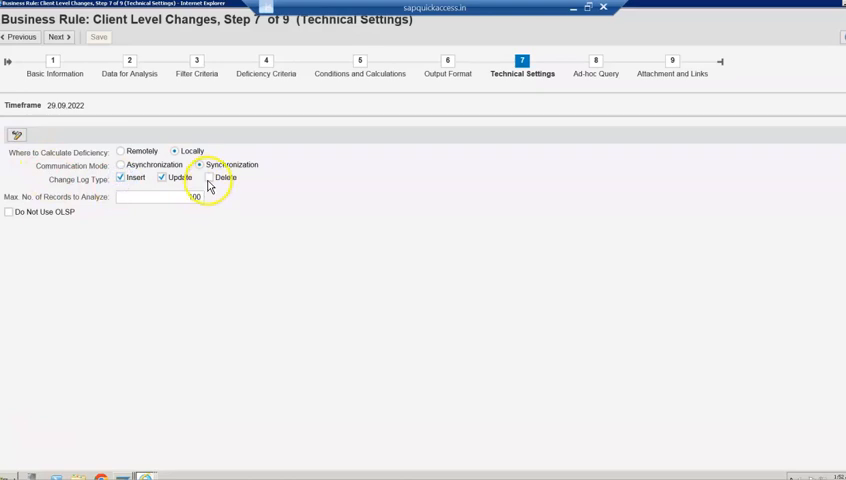
- Include Delete change logs in Technical Settings and continue to Ad-hoc Query
click(209, 177)
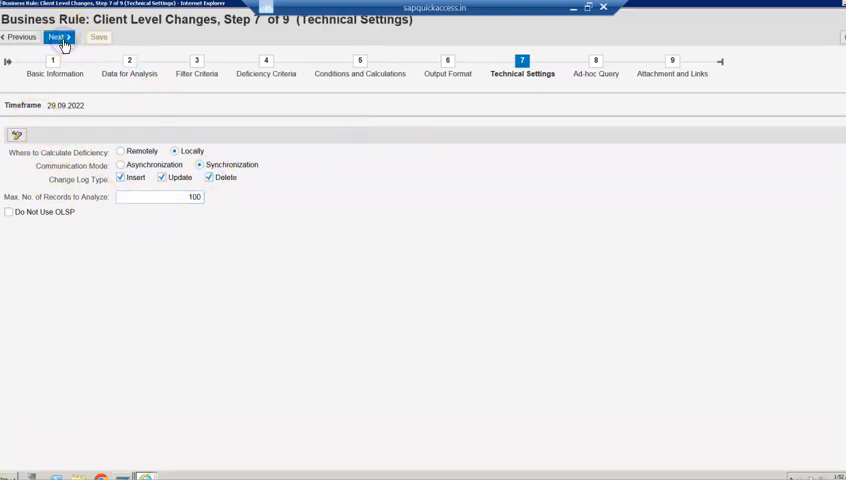
click(58, 37)
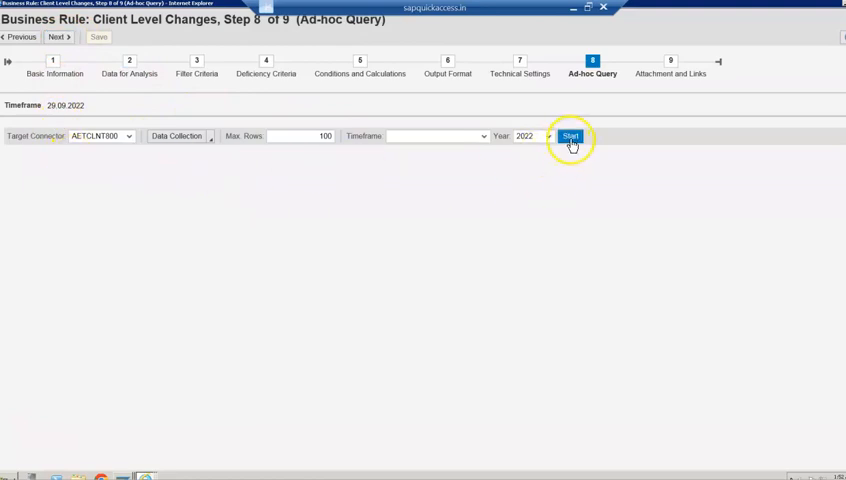
- Run a Year 2022 ad-hoc query returning no data and continue to Attachment and Links
click(483, 136)
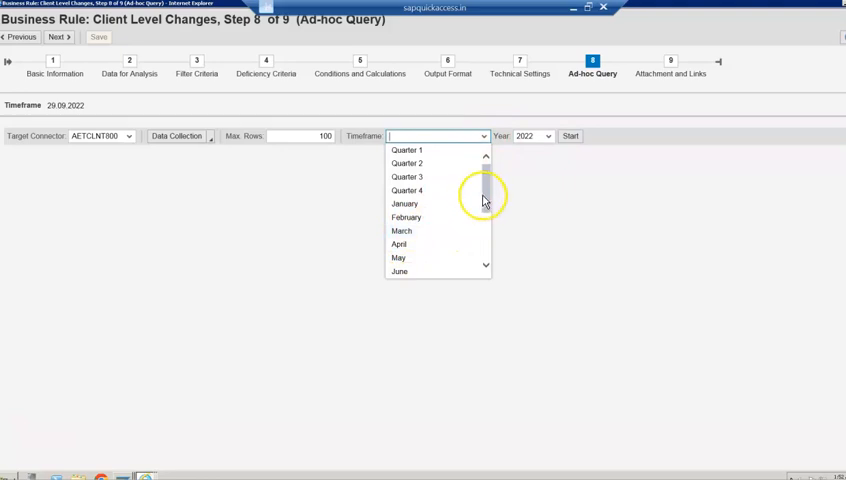
scroll(down, 3)
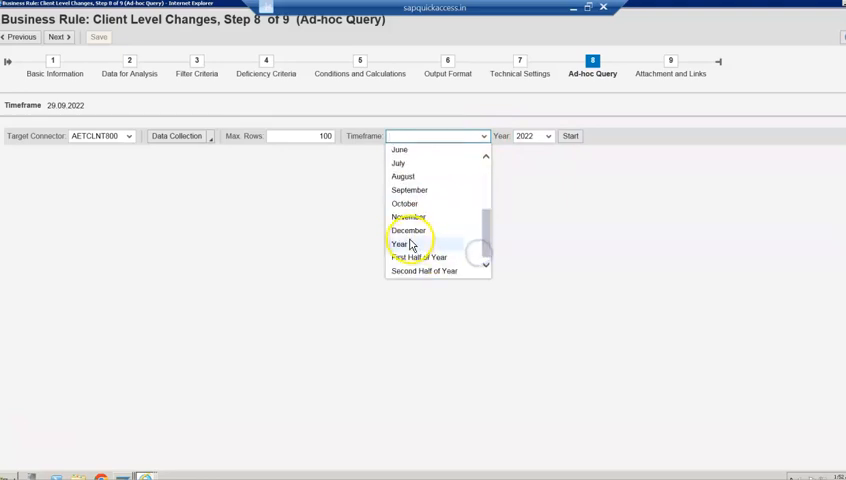
click(398, 245)
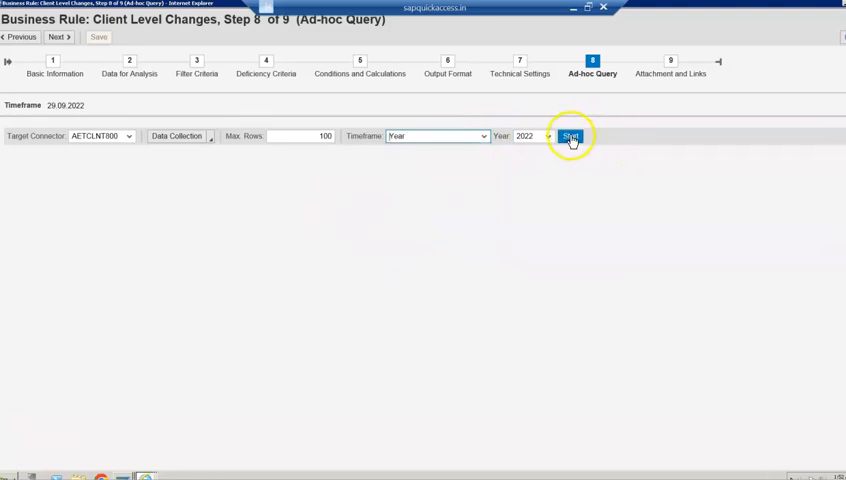
click(570, 136)
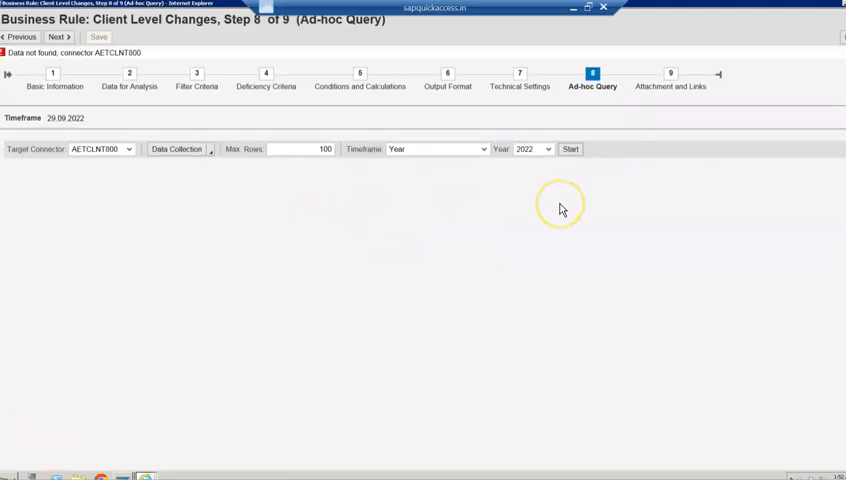
mouse_move(558, 210)
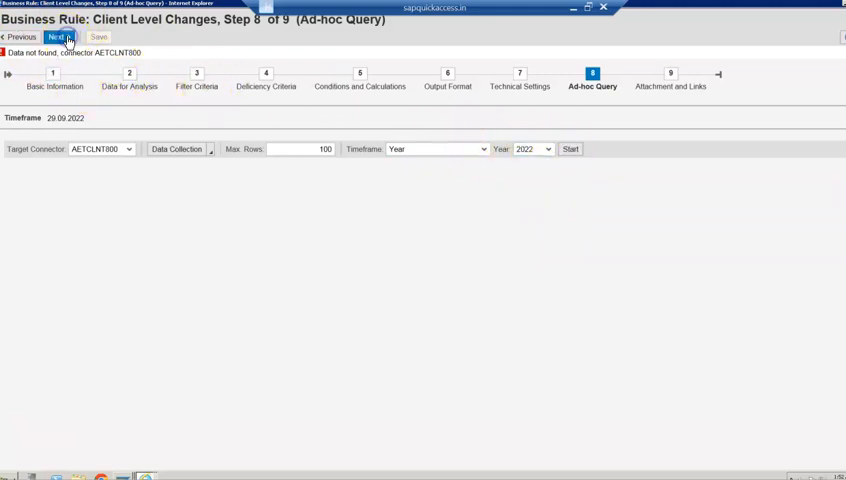
click(56, 37)
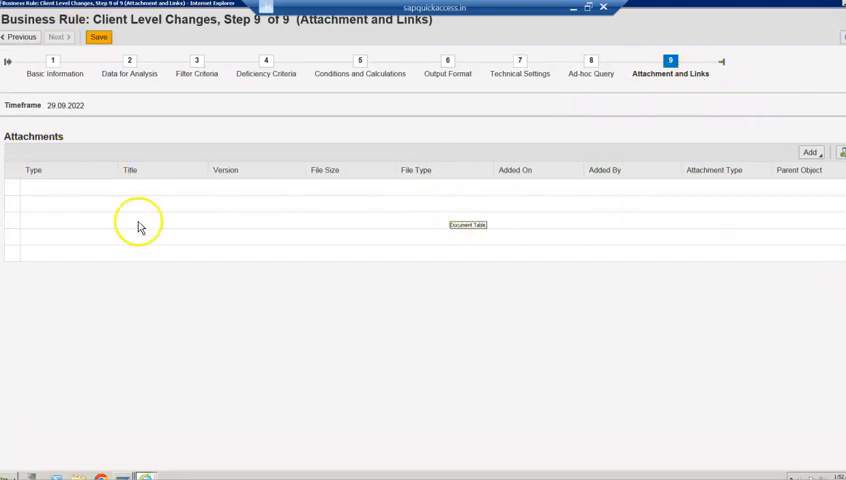
mouse_move(235, 70)
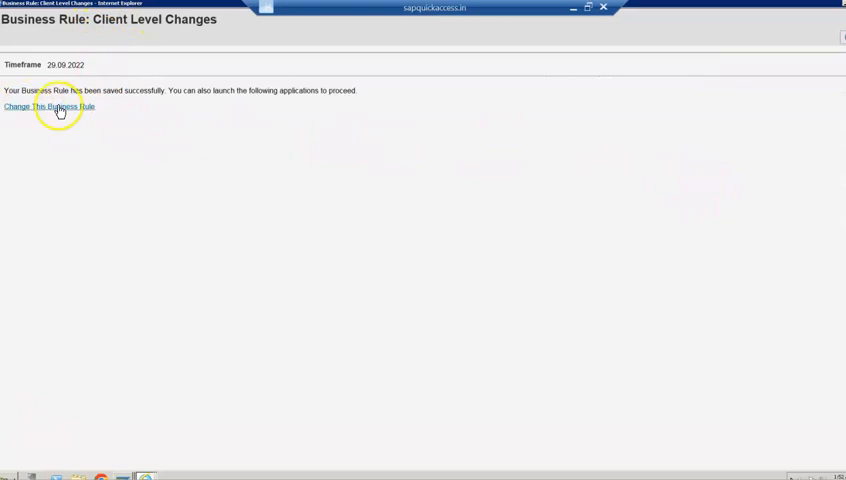
- Reopen the rule for changes, set its Status to Active, save, and reopen it to confirm
click(49, 106)
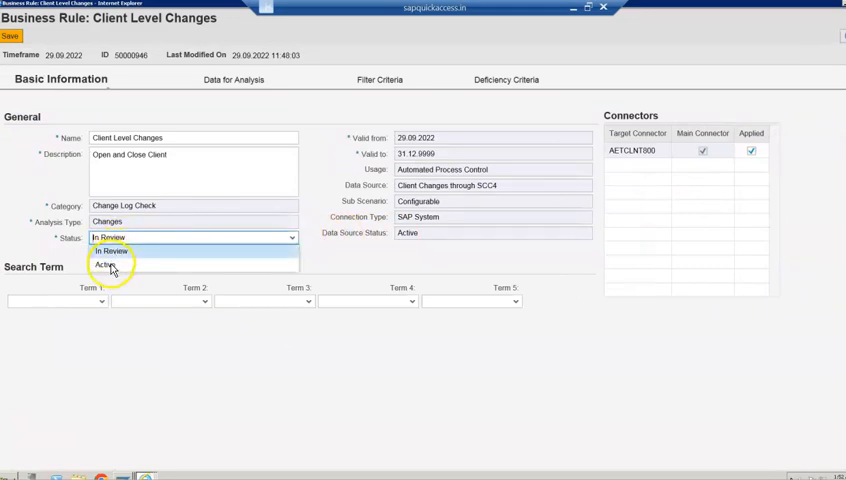
click(106, 264)
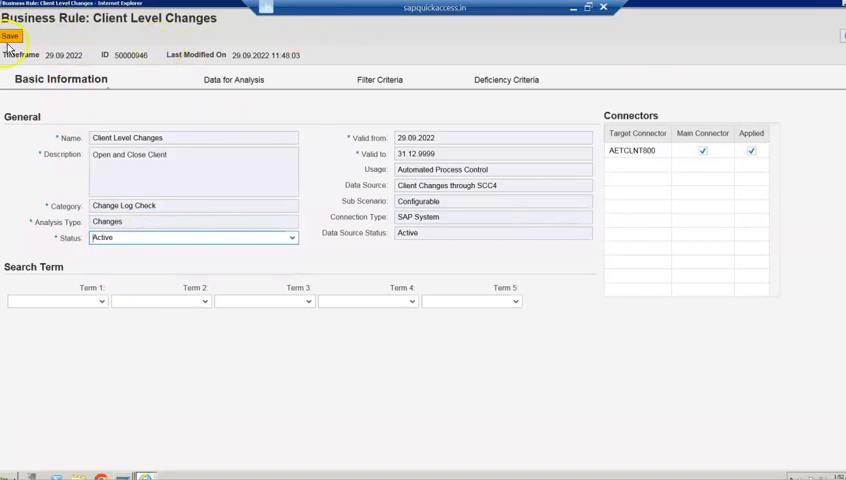
click(11, 36)
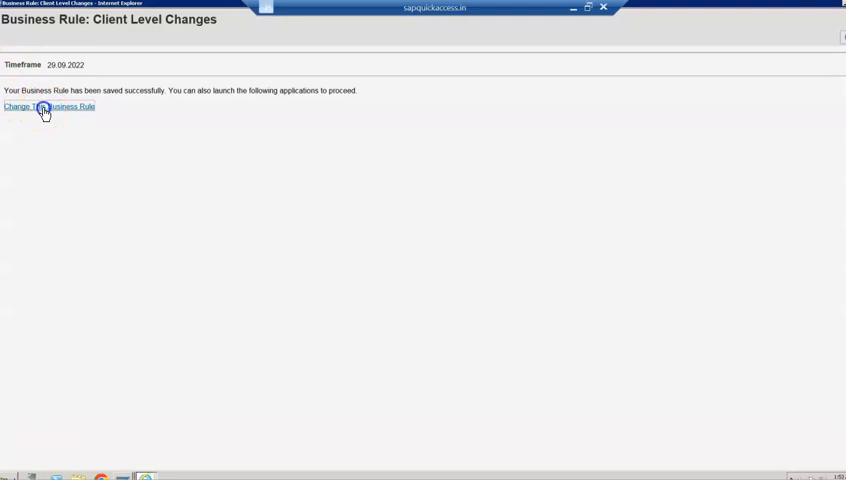
click(48, 106)
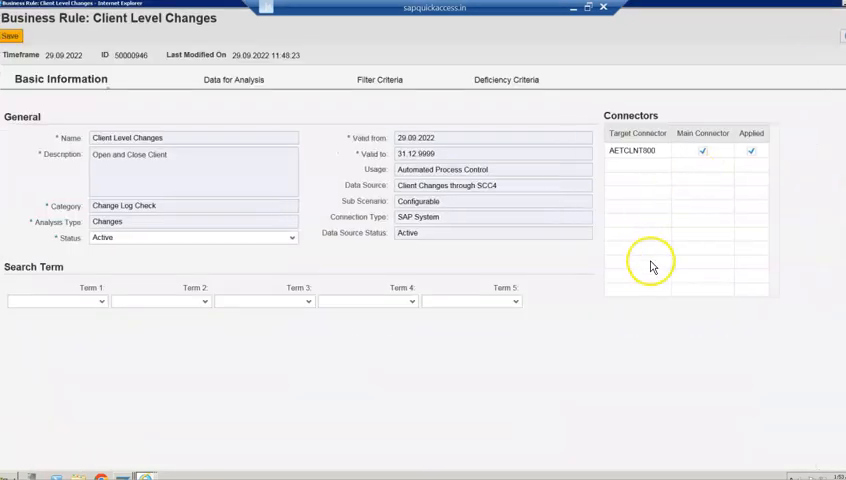
mouse_move(790, 222)
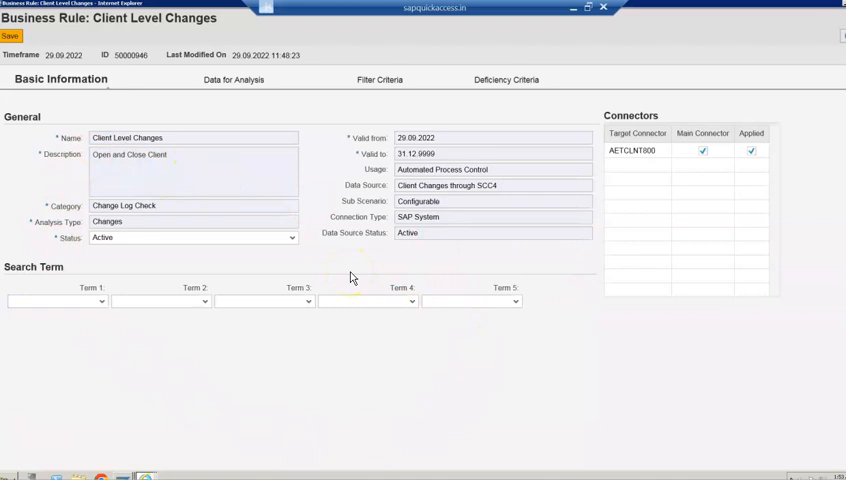
mouse_move(349, 282)
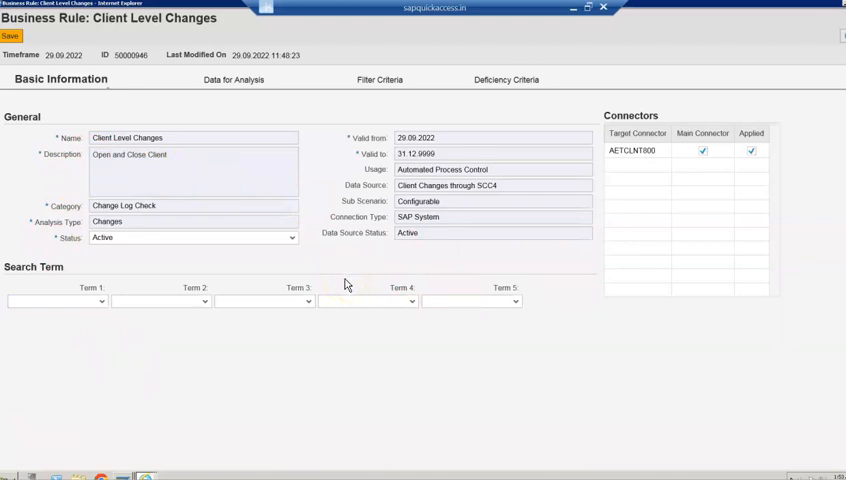
mouse_move(562, 327)
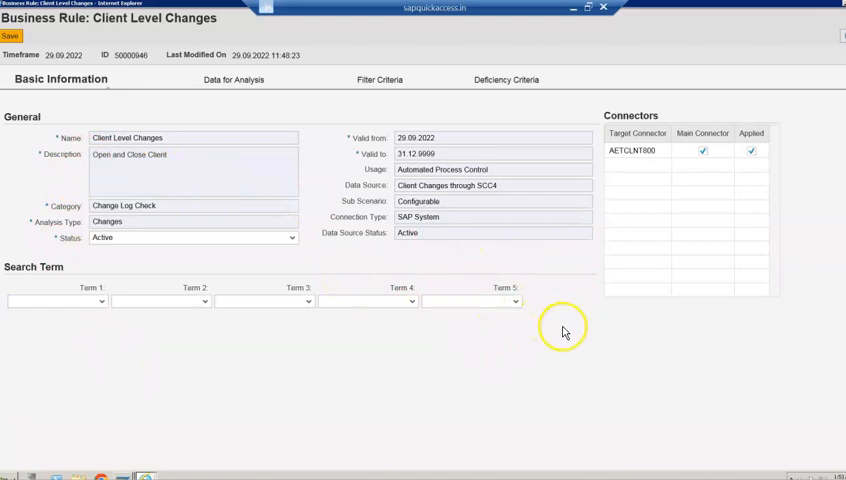